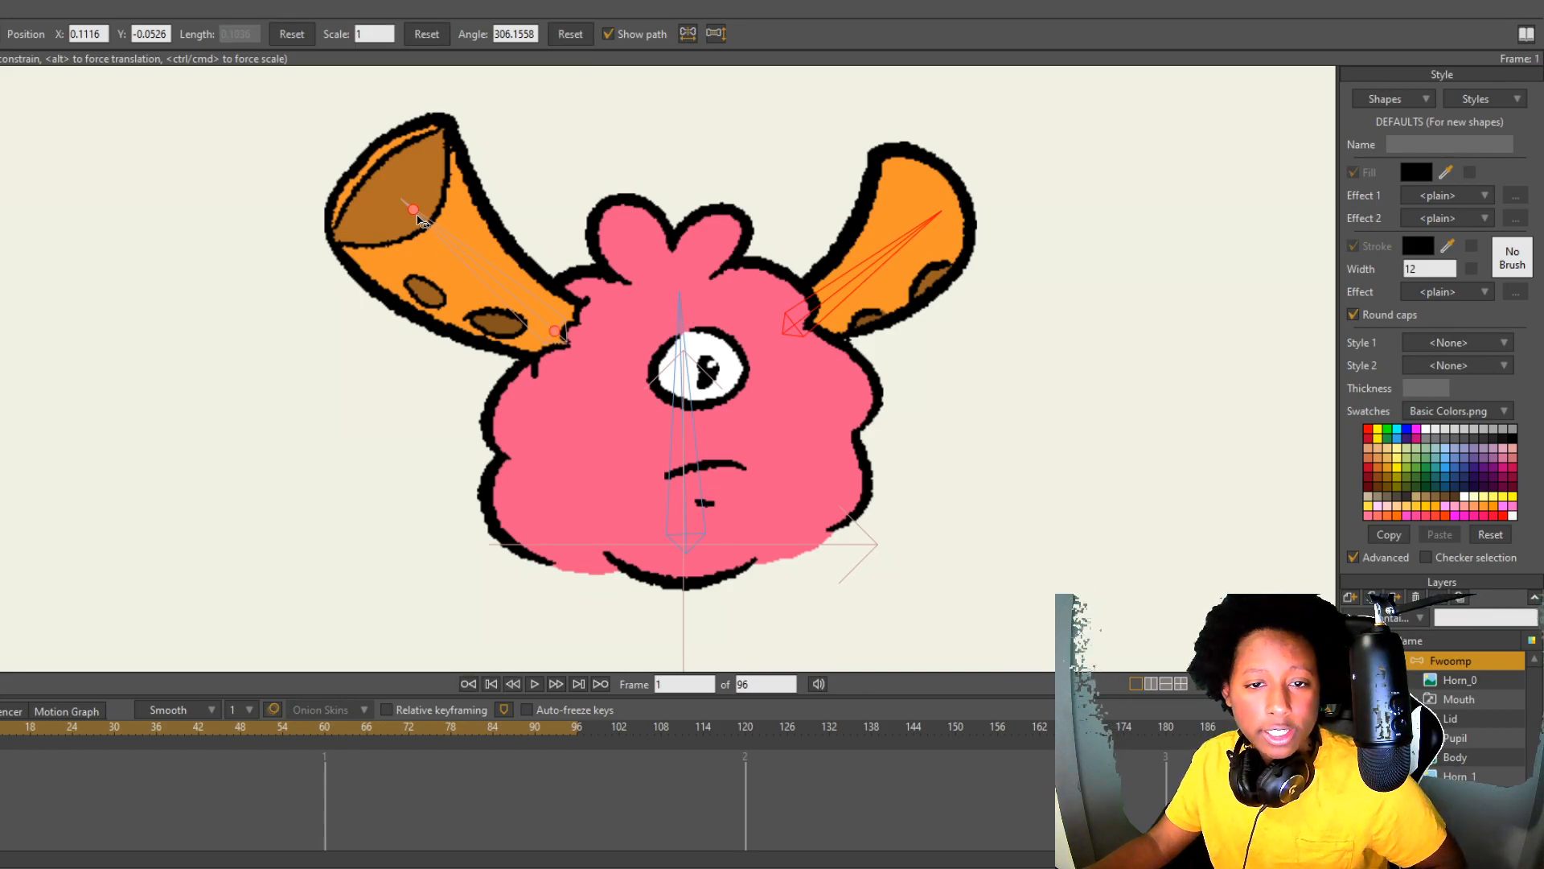
- Test the horn, constrain bone B1 to -70/70 degrees, and draw a bone above the head
left_click_drag(414, 210, 350, 163)
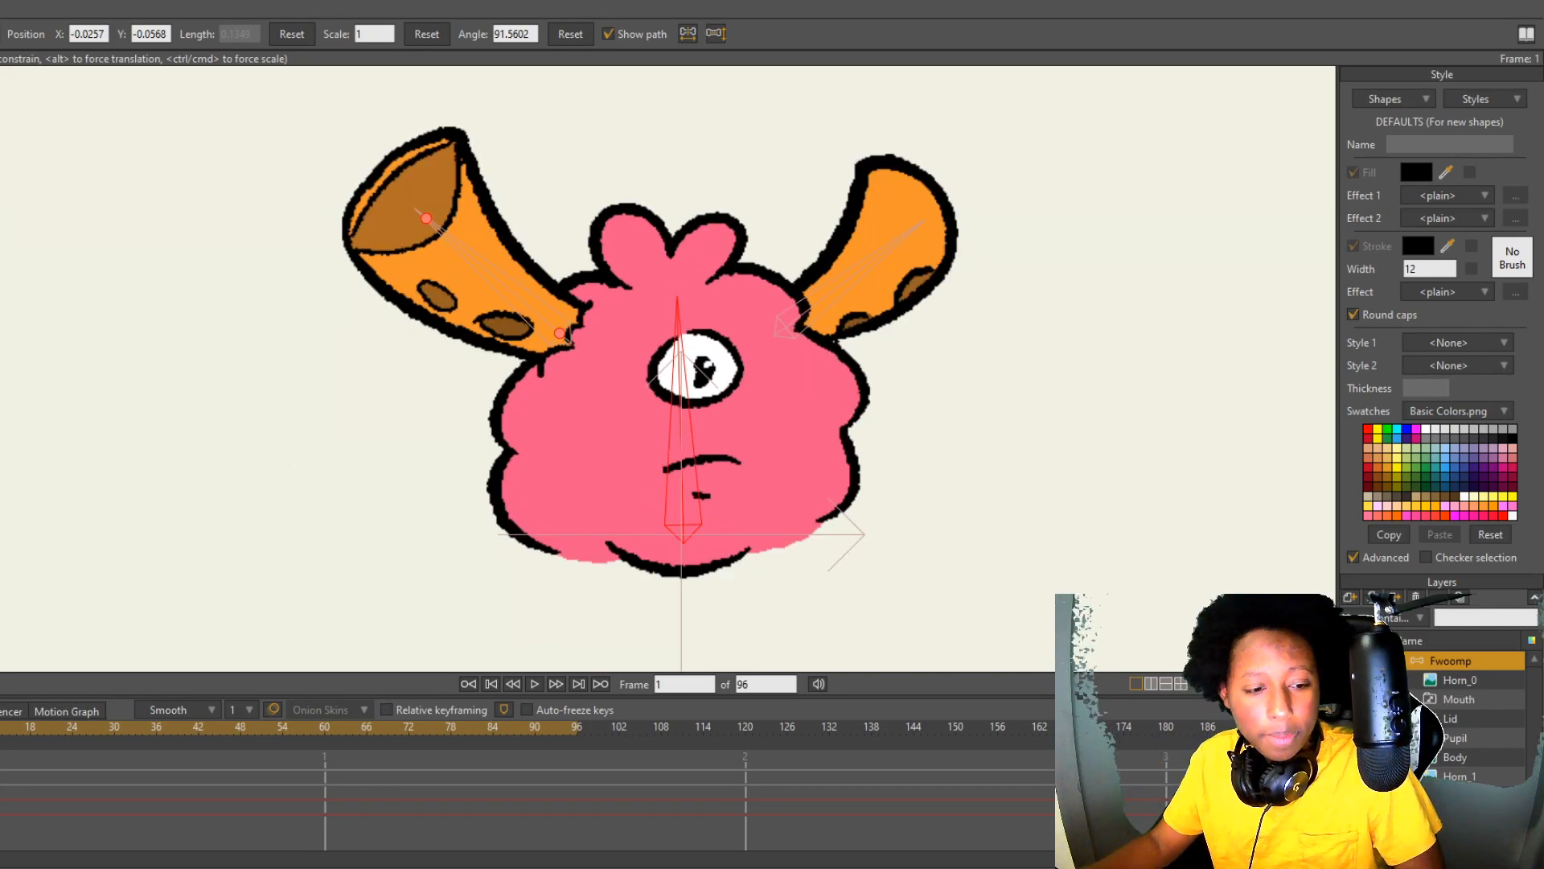
left_click(491, 683)
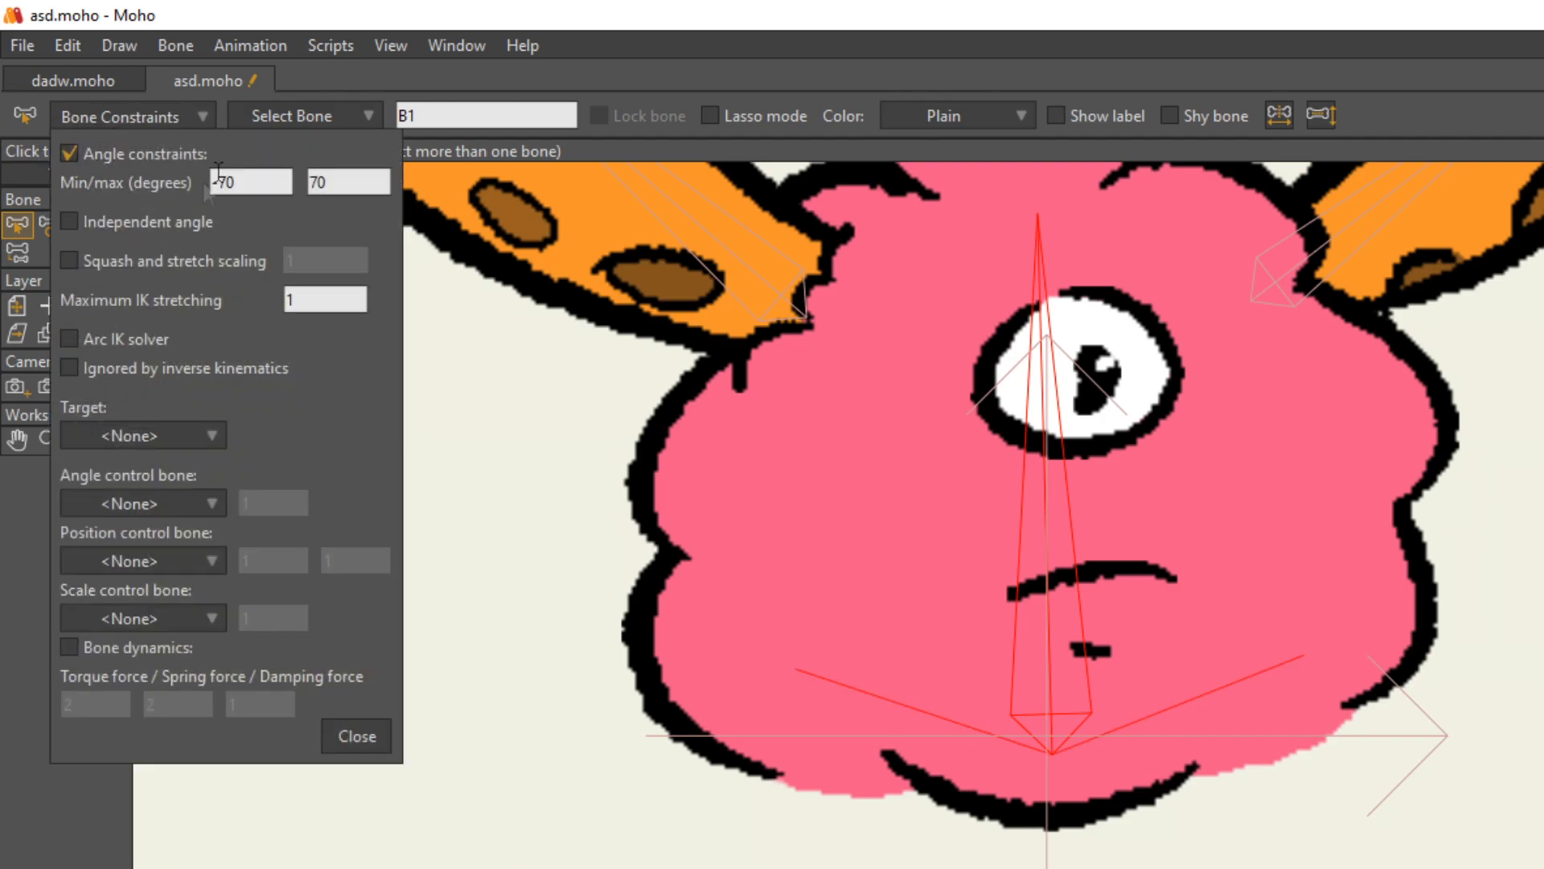
left_click(355, 736)
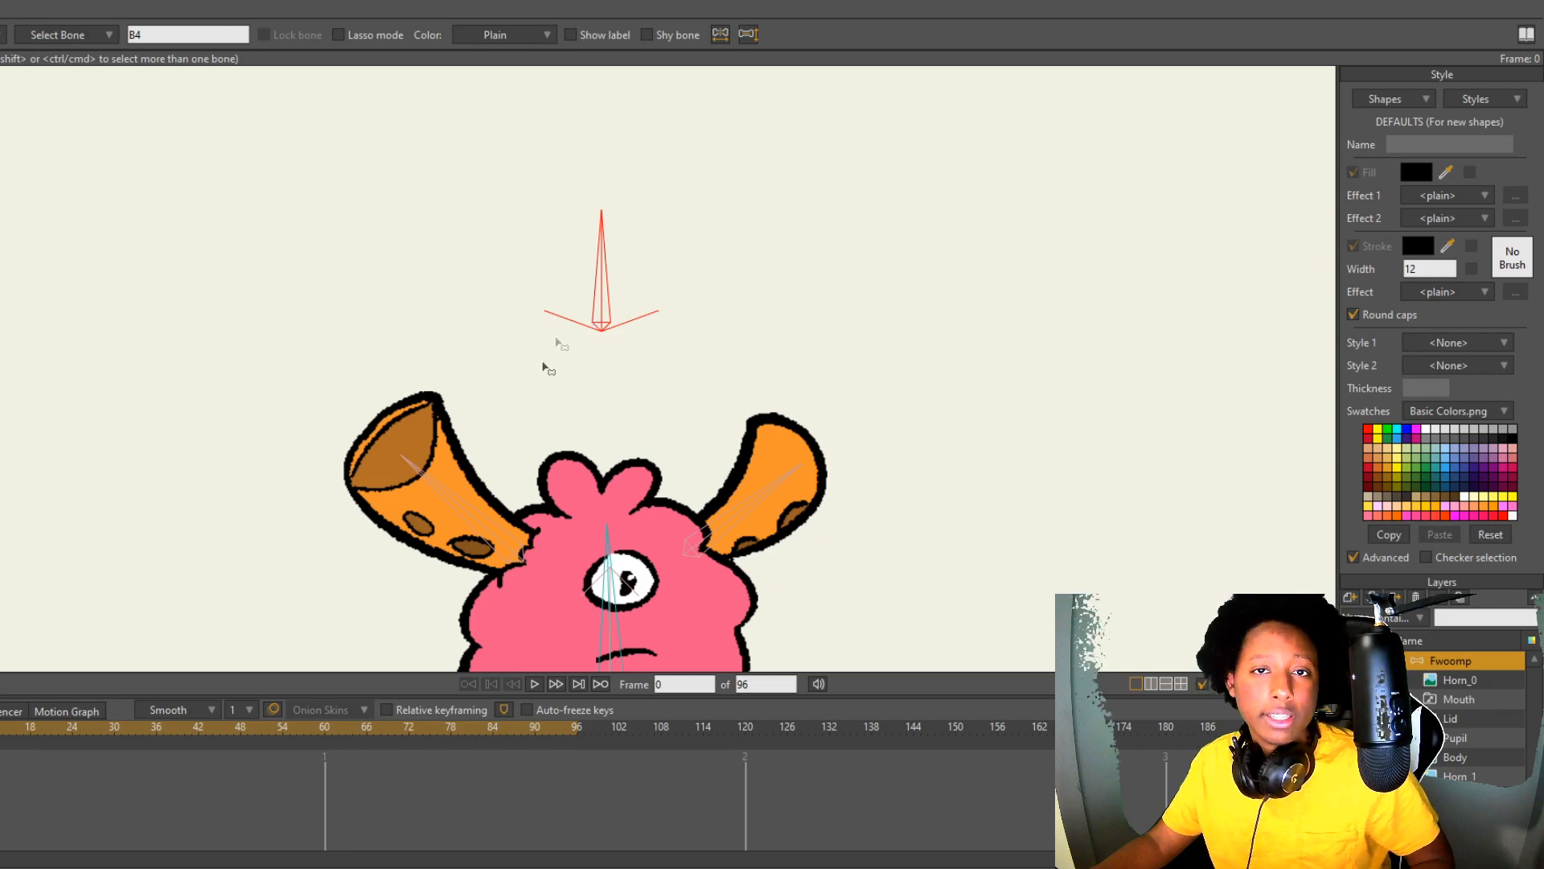
- Create an action named b4 in the Actions window and open it for editing
left_click(533, 684)
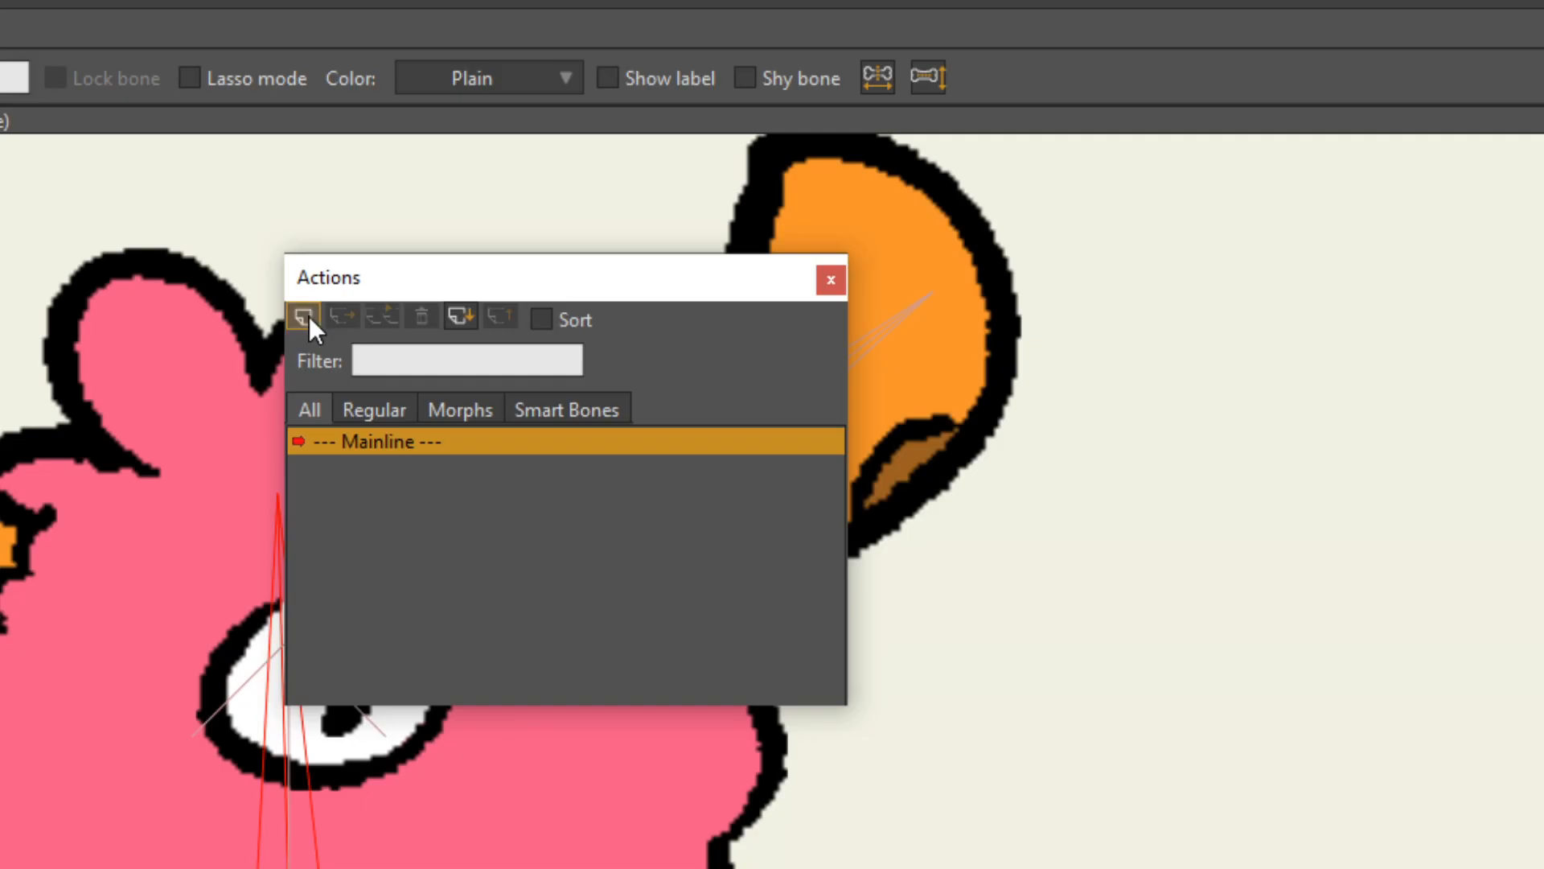
left_click(304, 317)
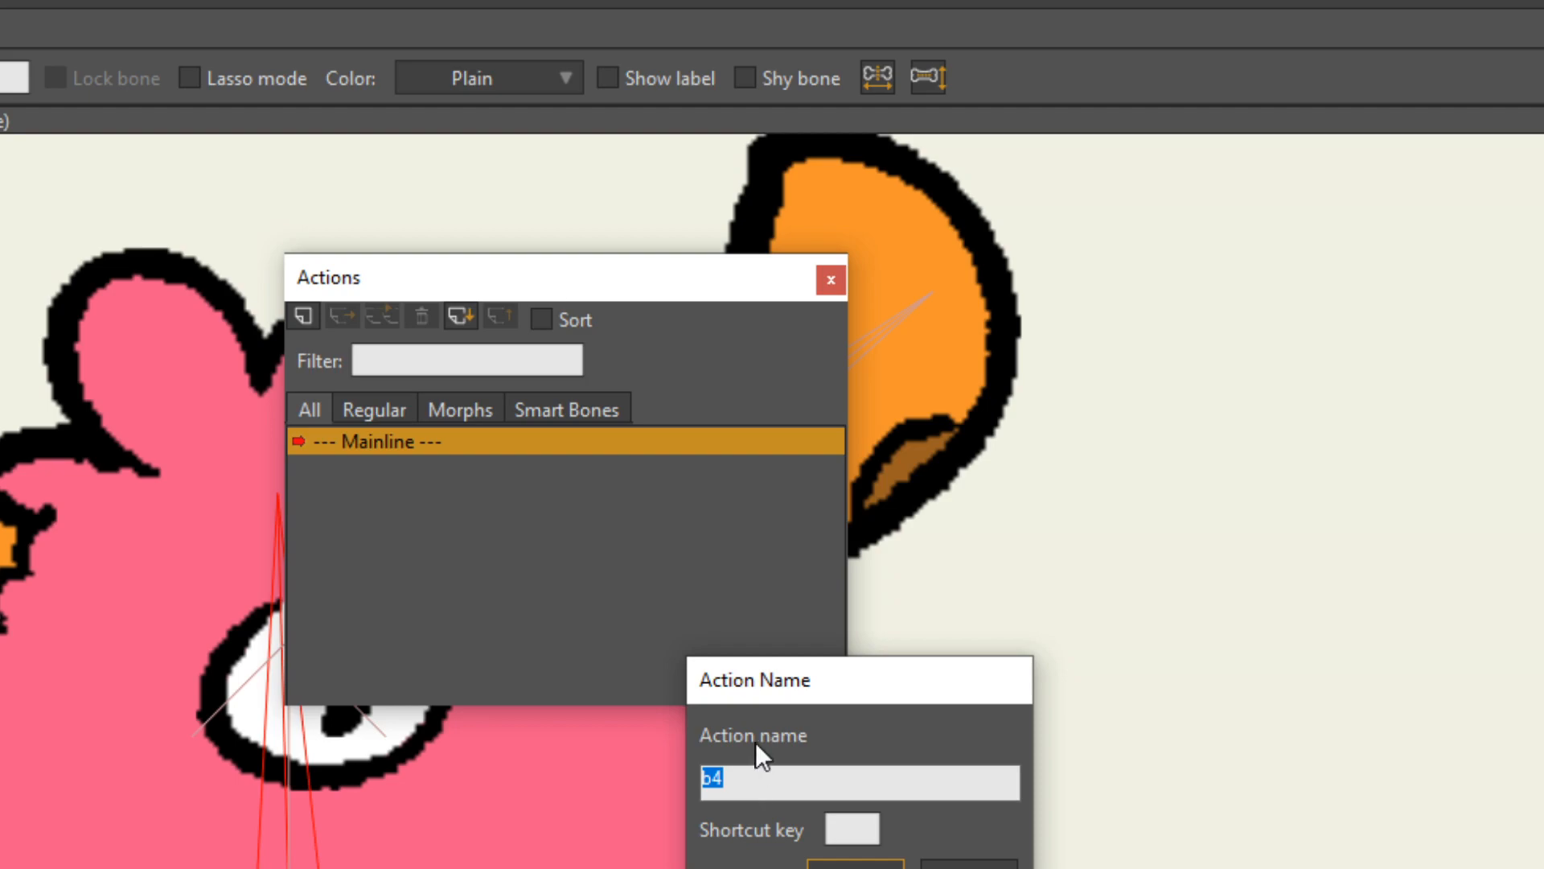
mouse_move(767, 820)
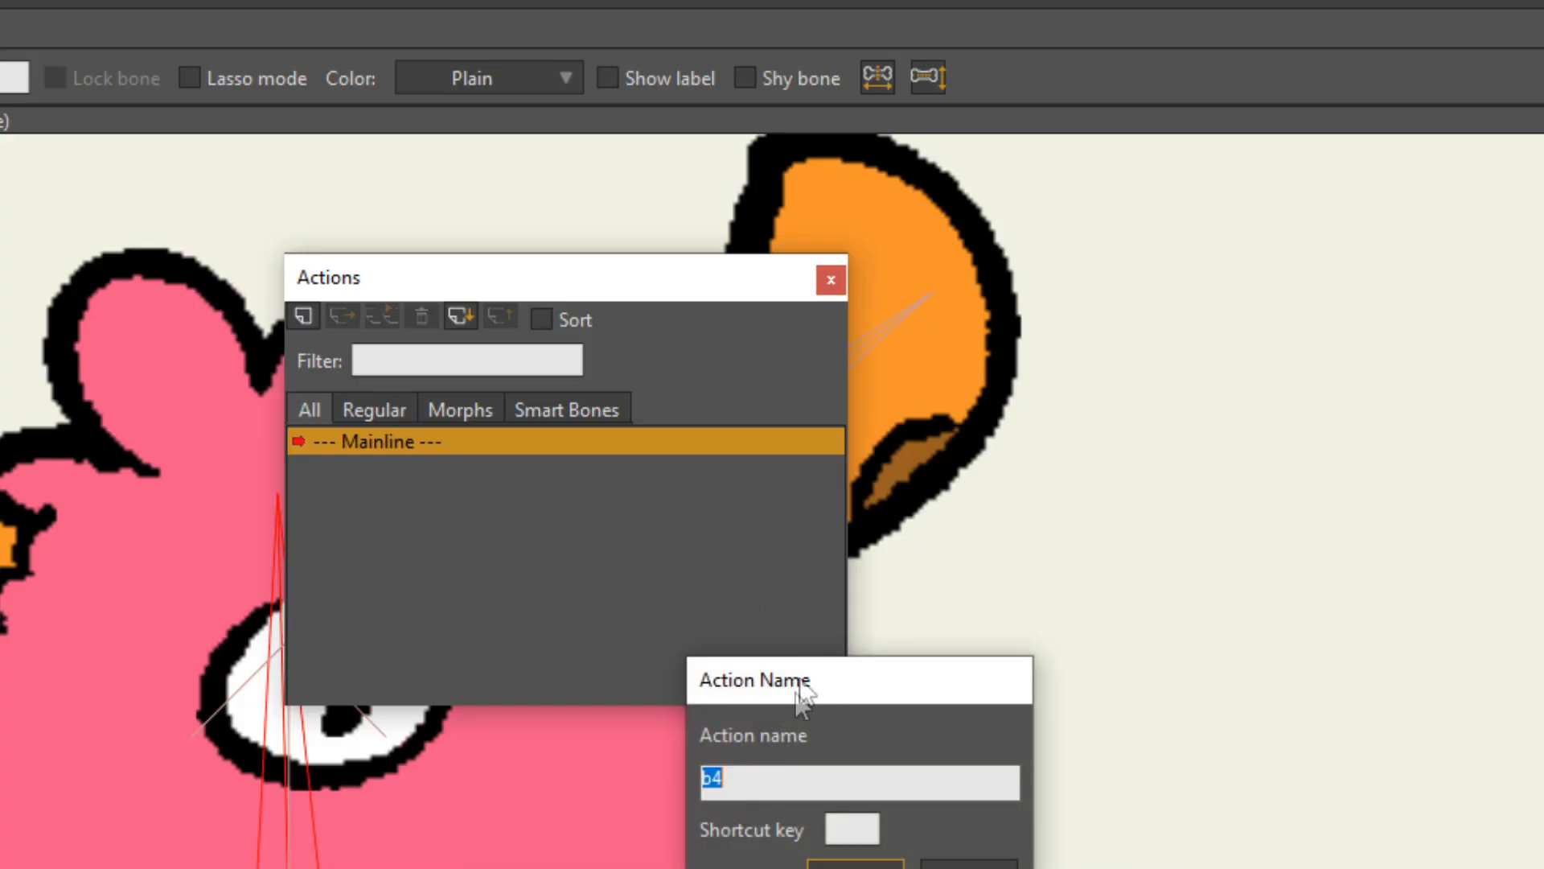
mouse_move(758, 810)
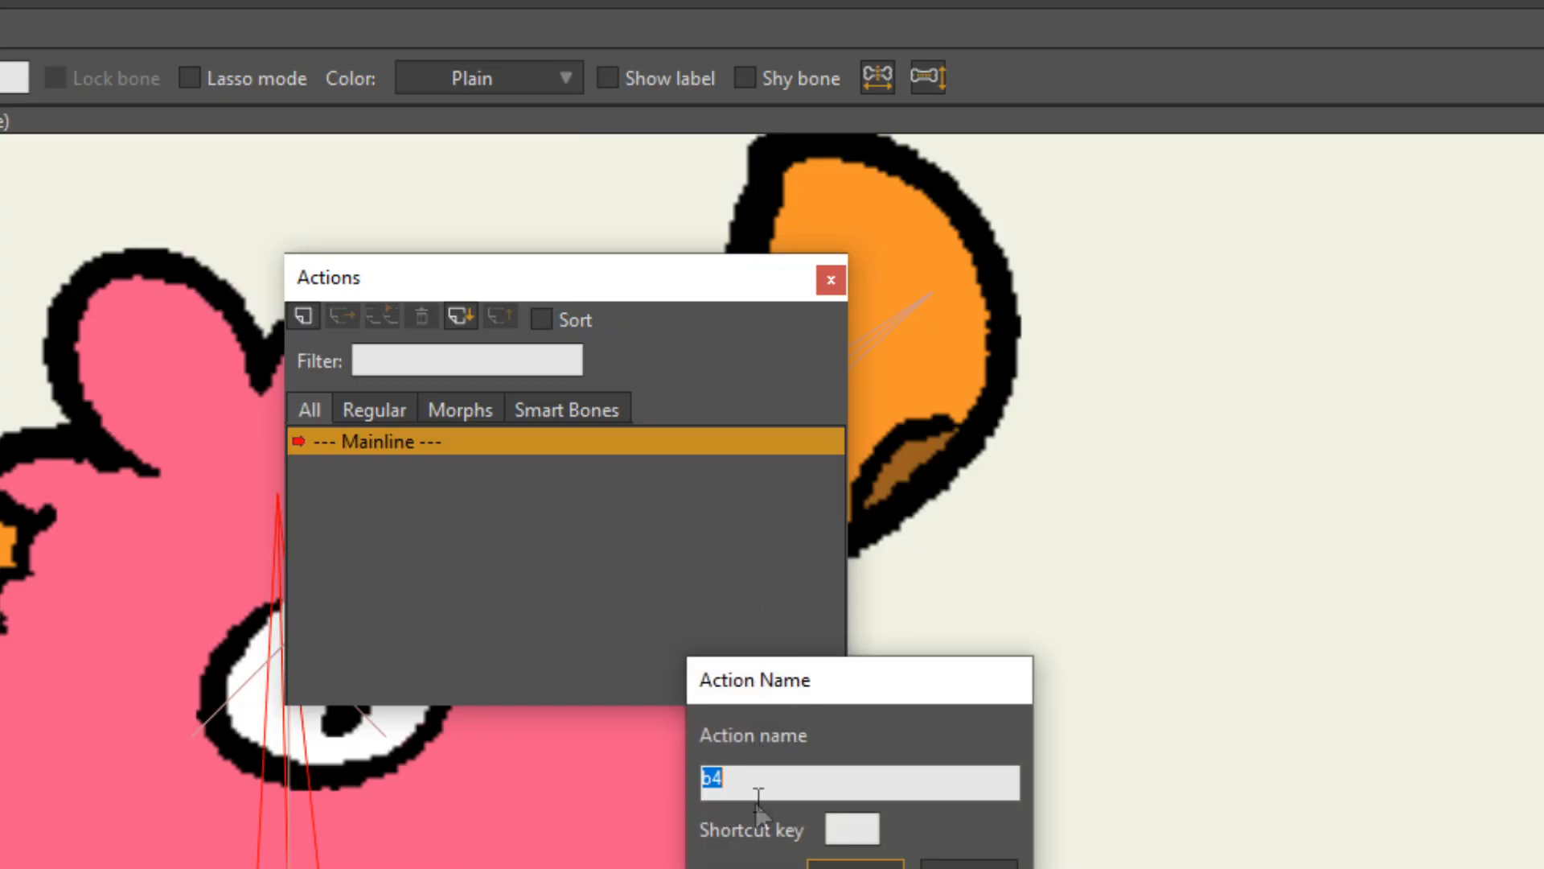
mouse_move(767, 822)
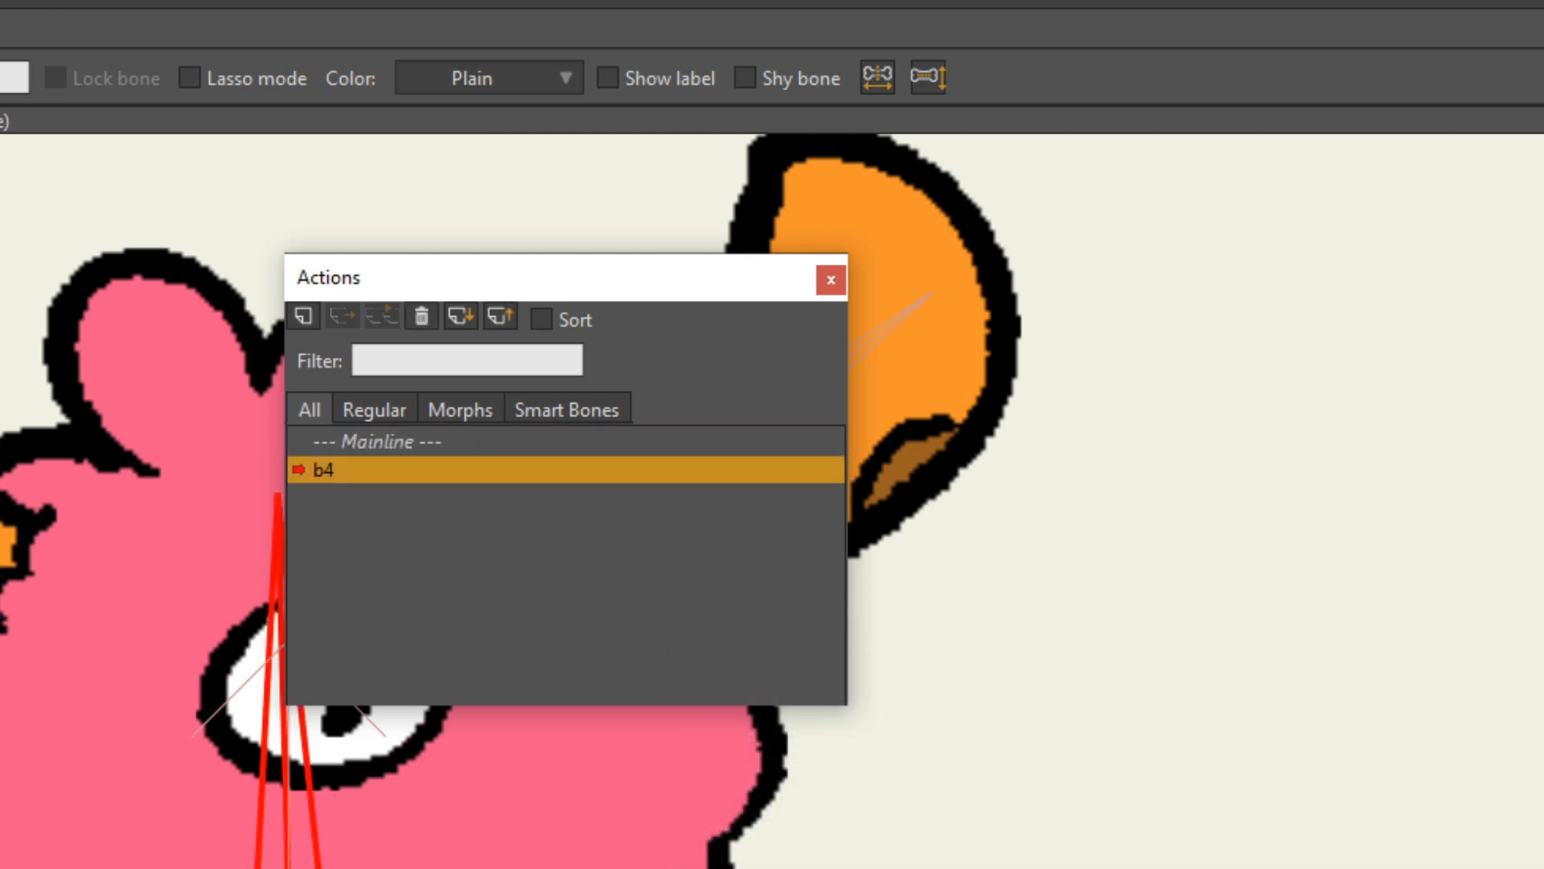
left_click(830, 280)
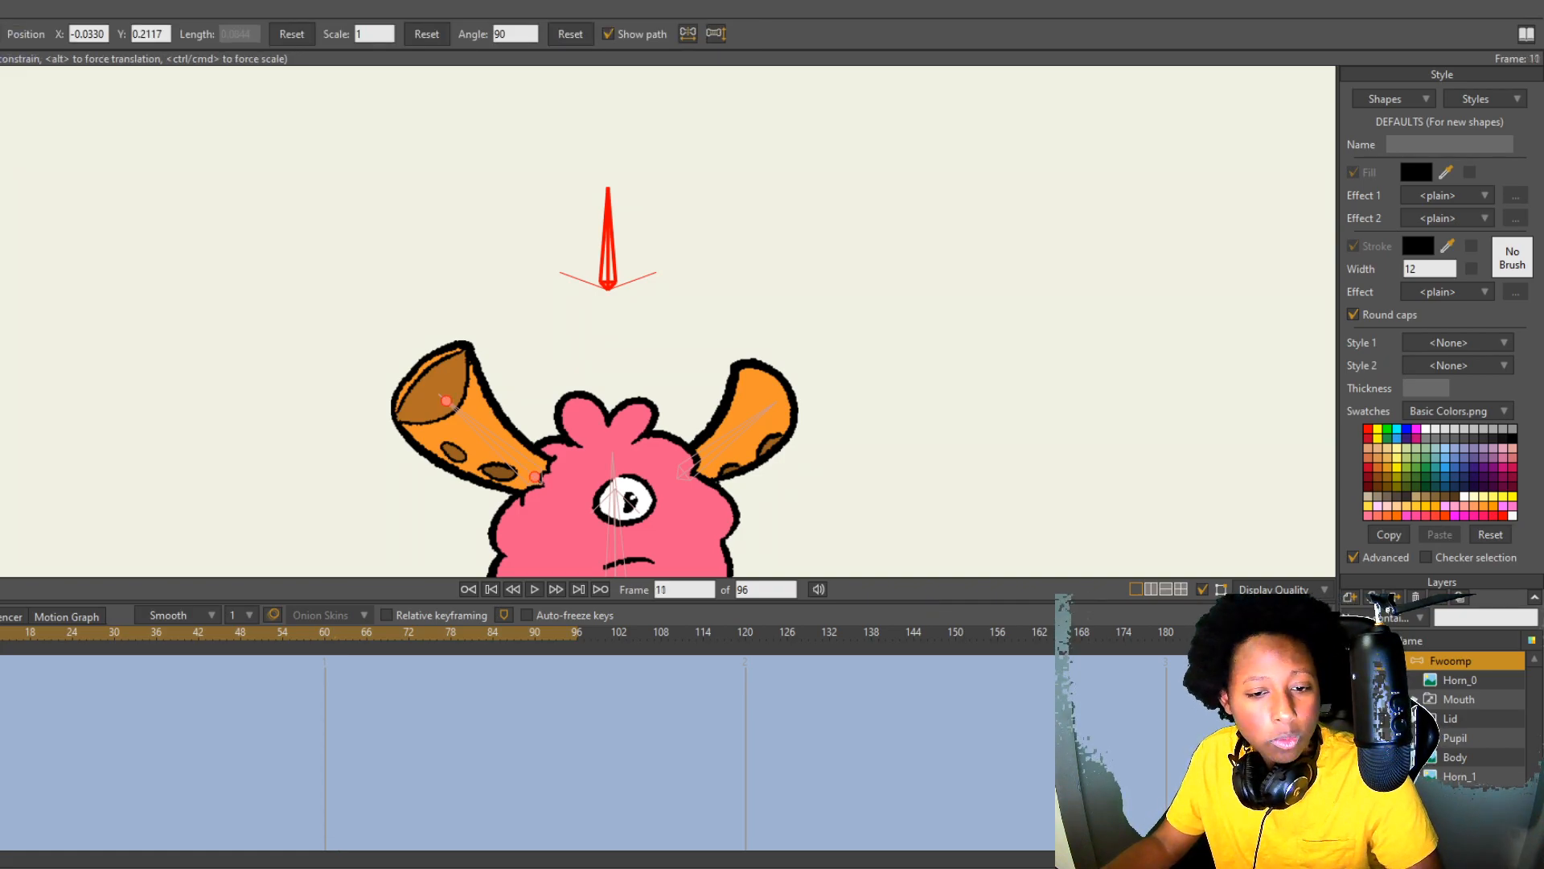
- Key bone B4 rotated to 20 degrees at frame 120, then scrub to preview
left_click(490, 589)
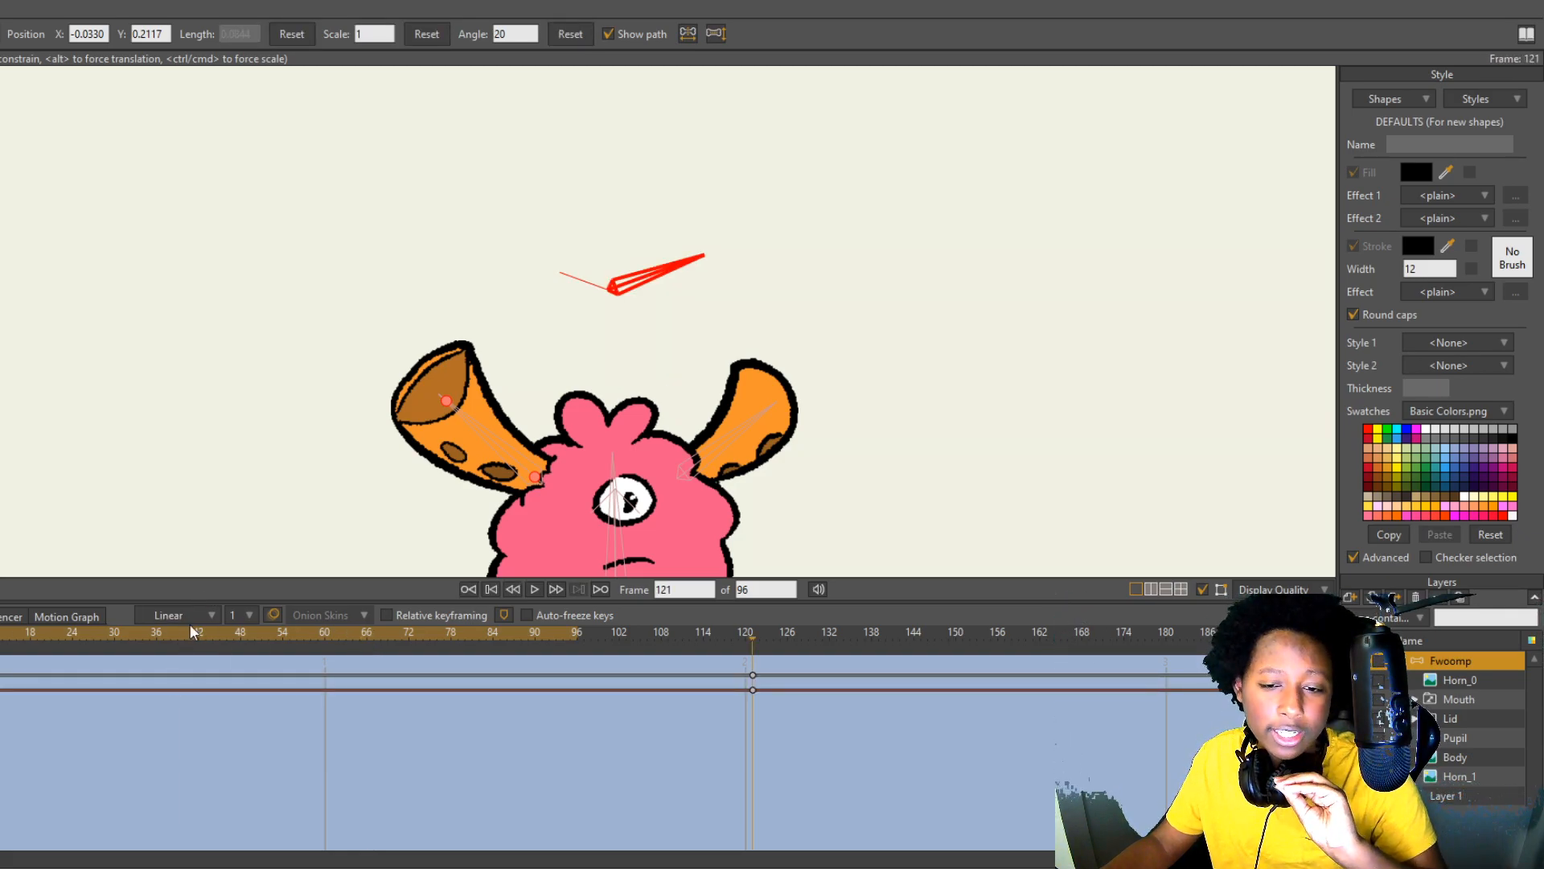
mouse_move(747, 644)
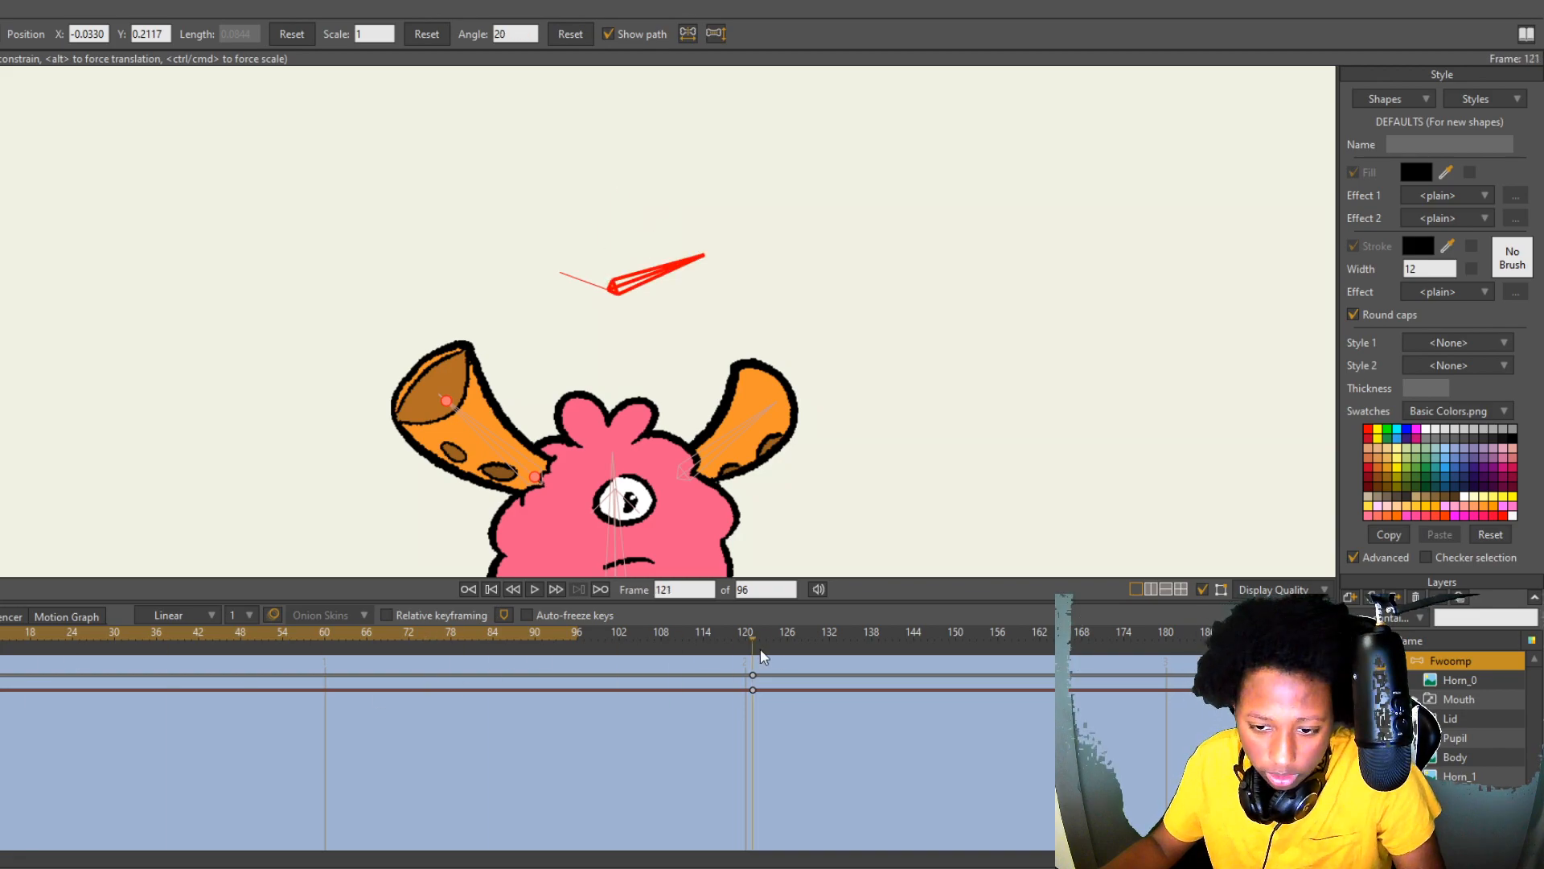
left_click(745, 638)
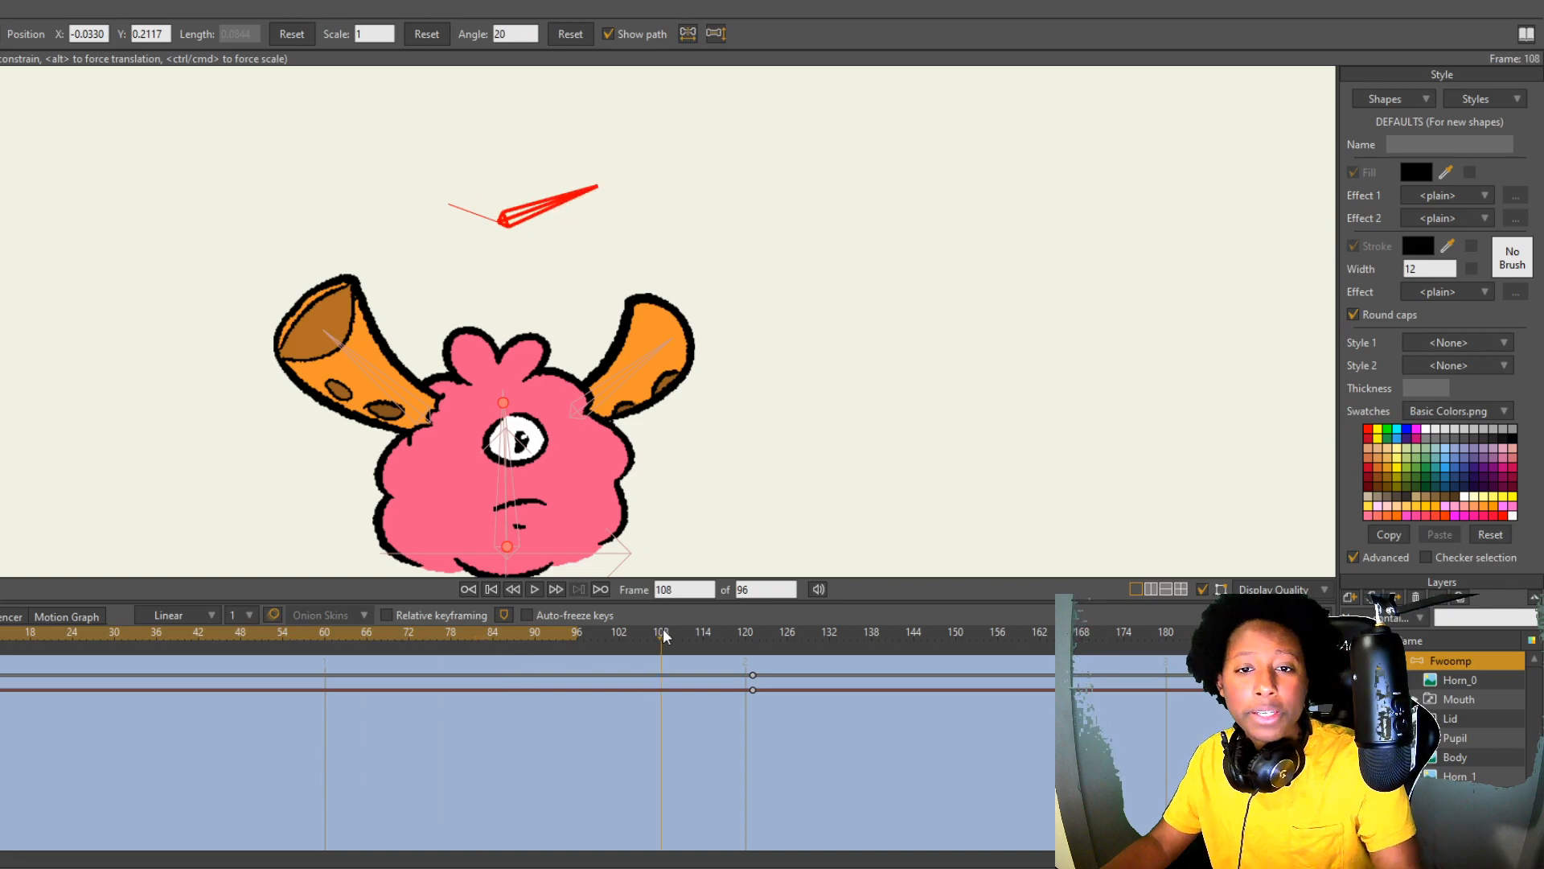
left_click(407, 632)
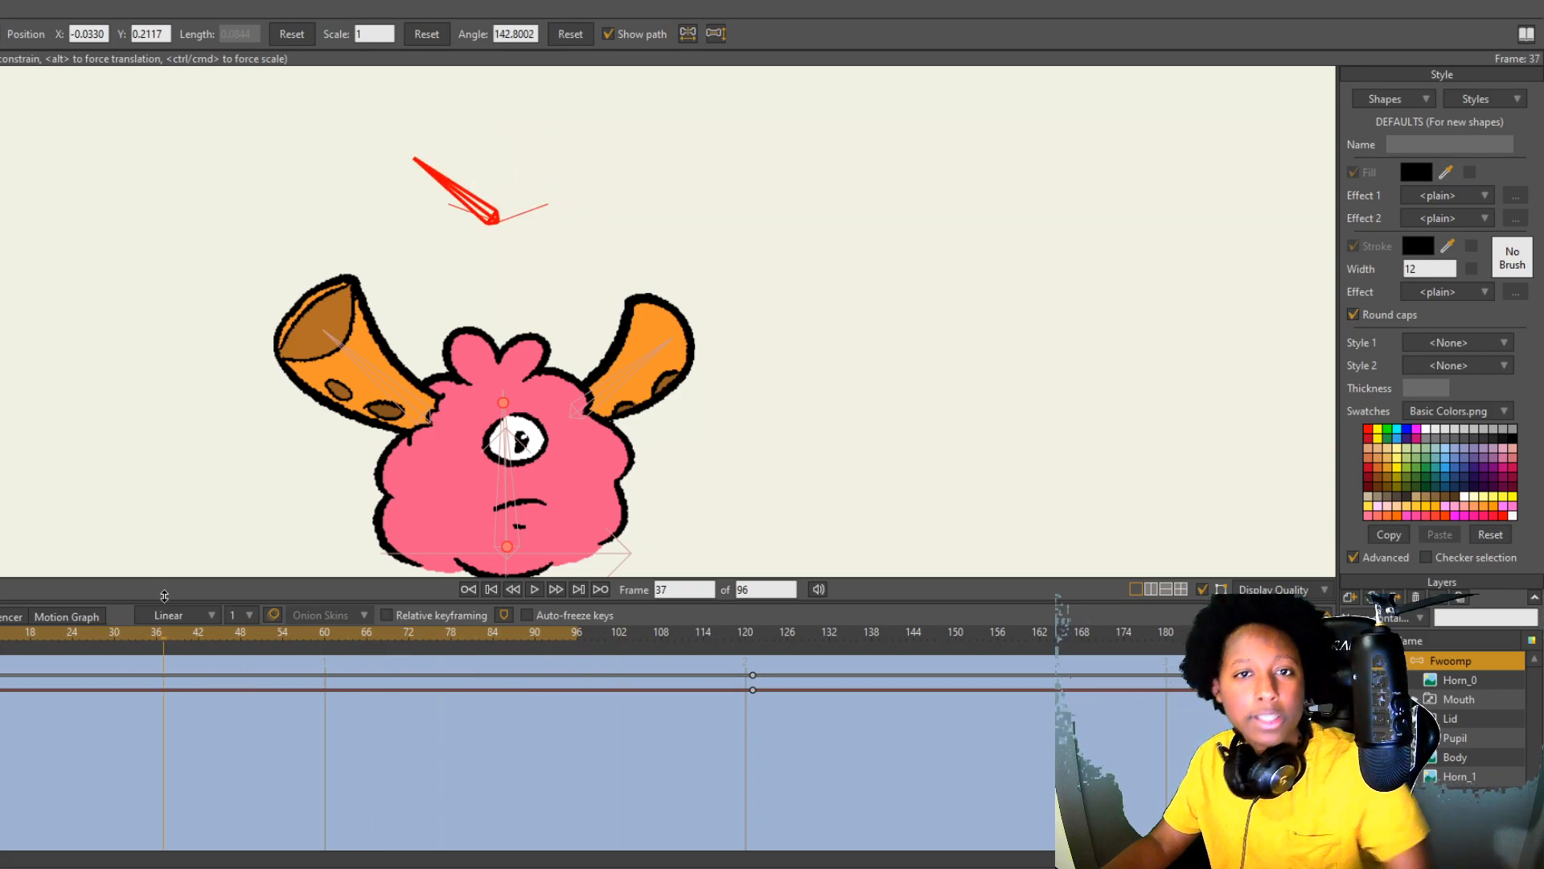
- Rotate the horn bones at frame 120 to add keys, then scrub to check
left_click(490, 589)
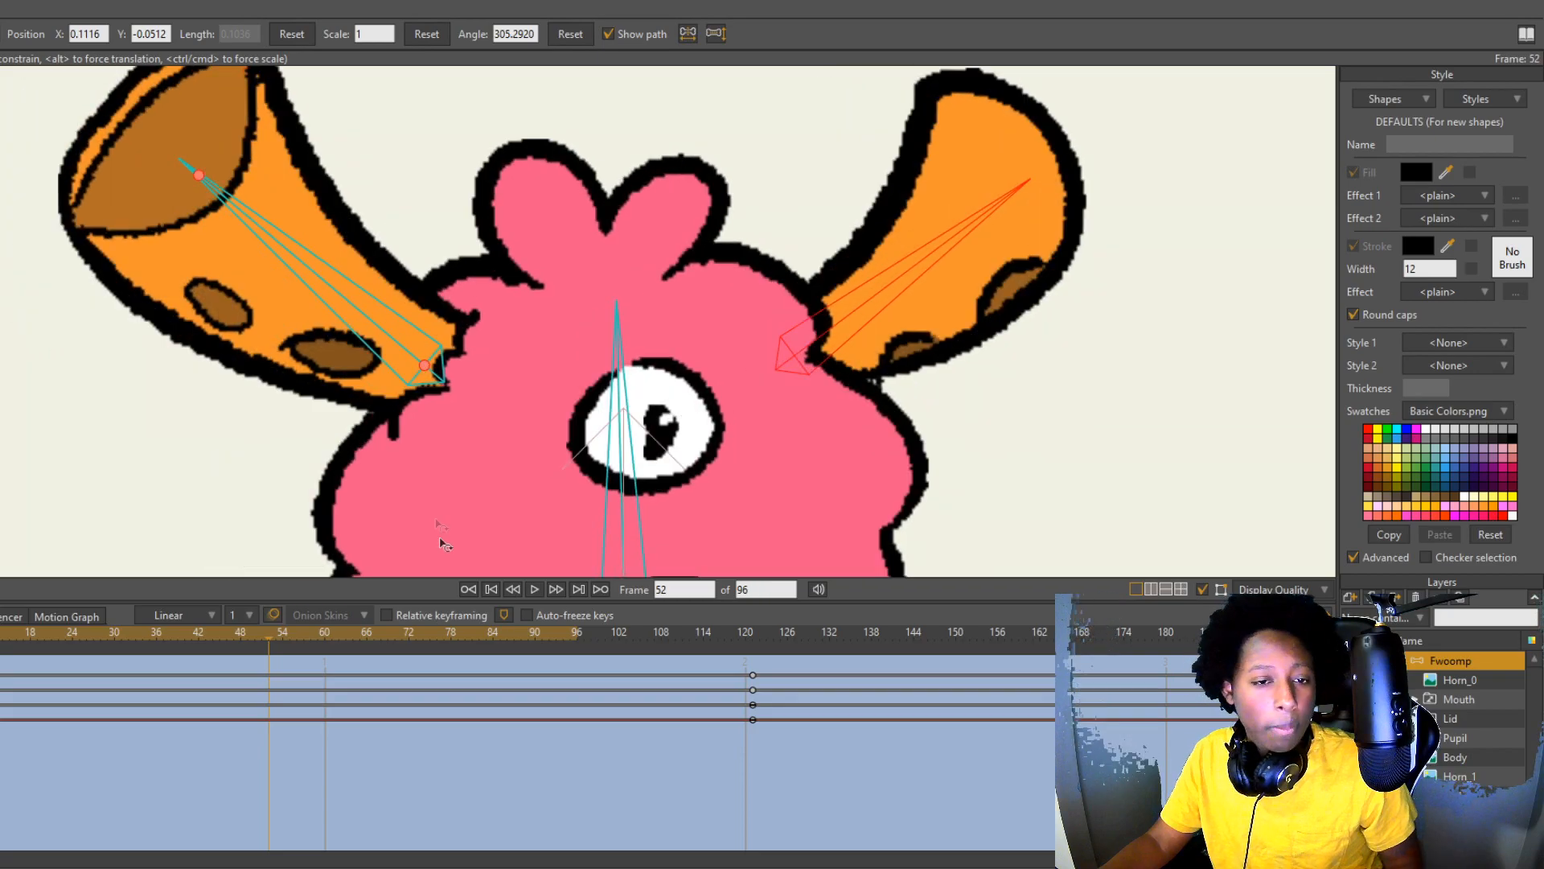
left_click(245, 631)
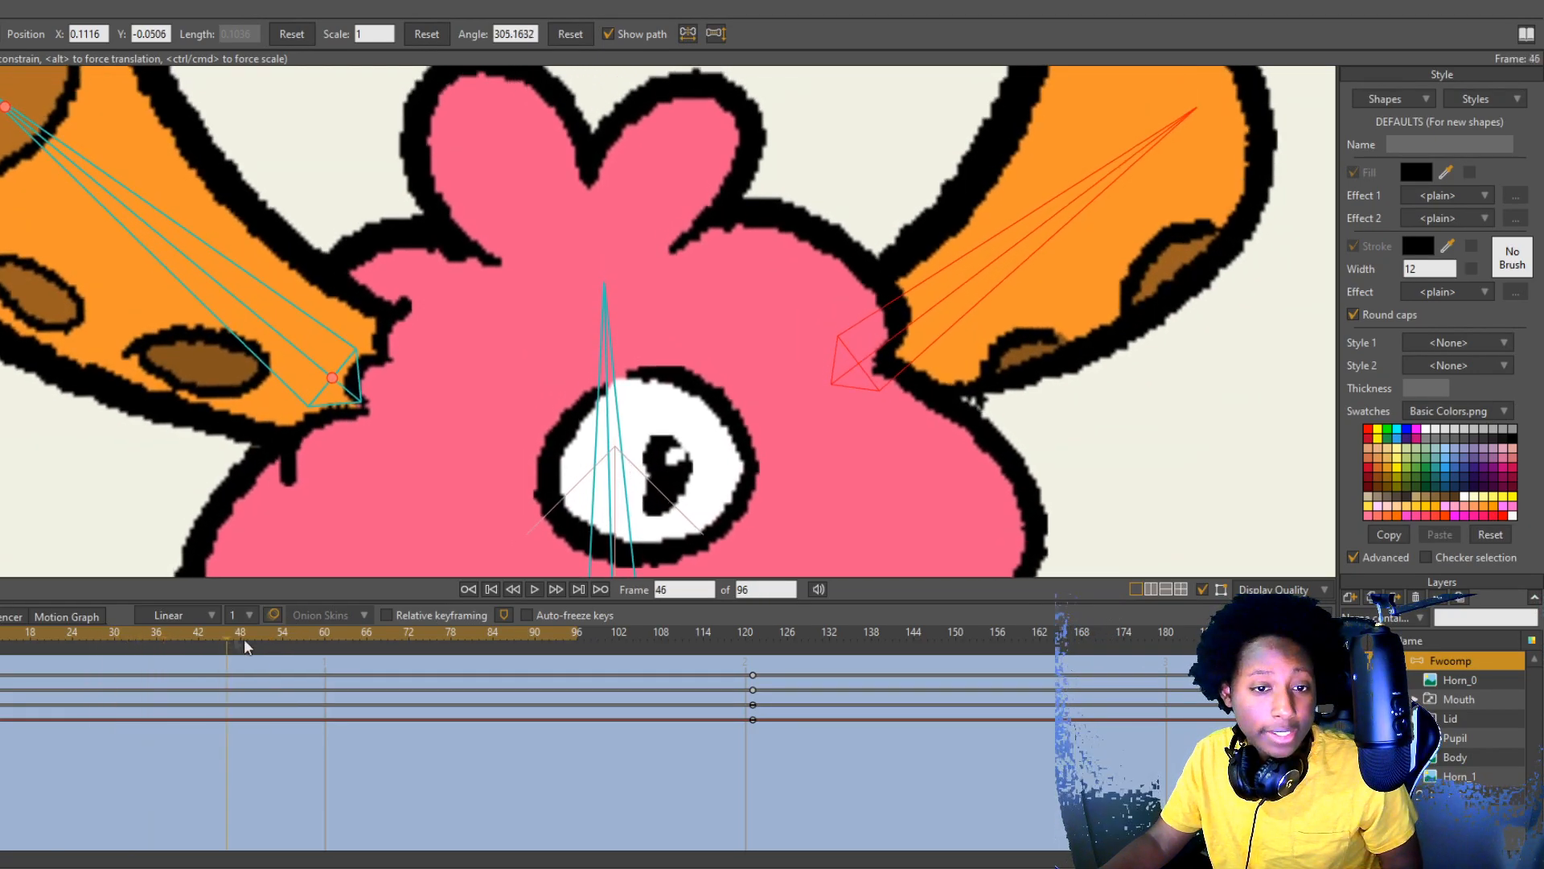
left_click(138, 631)
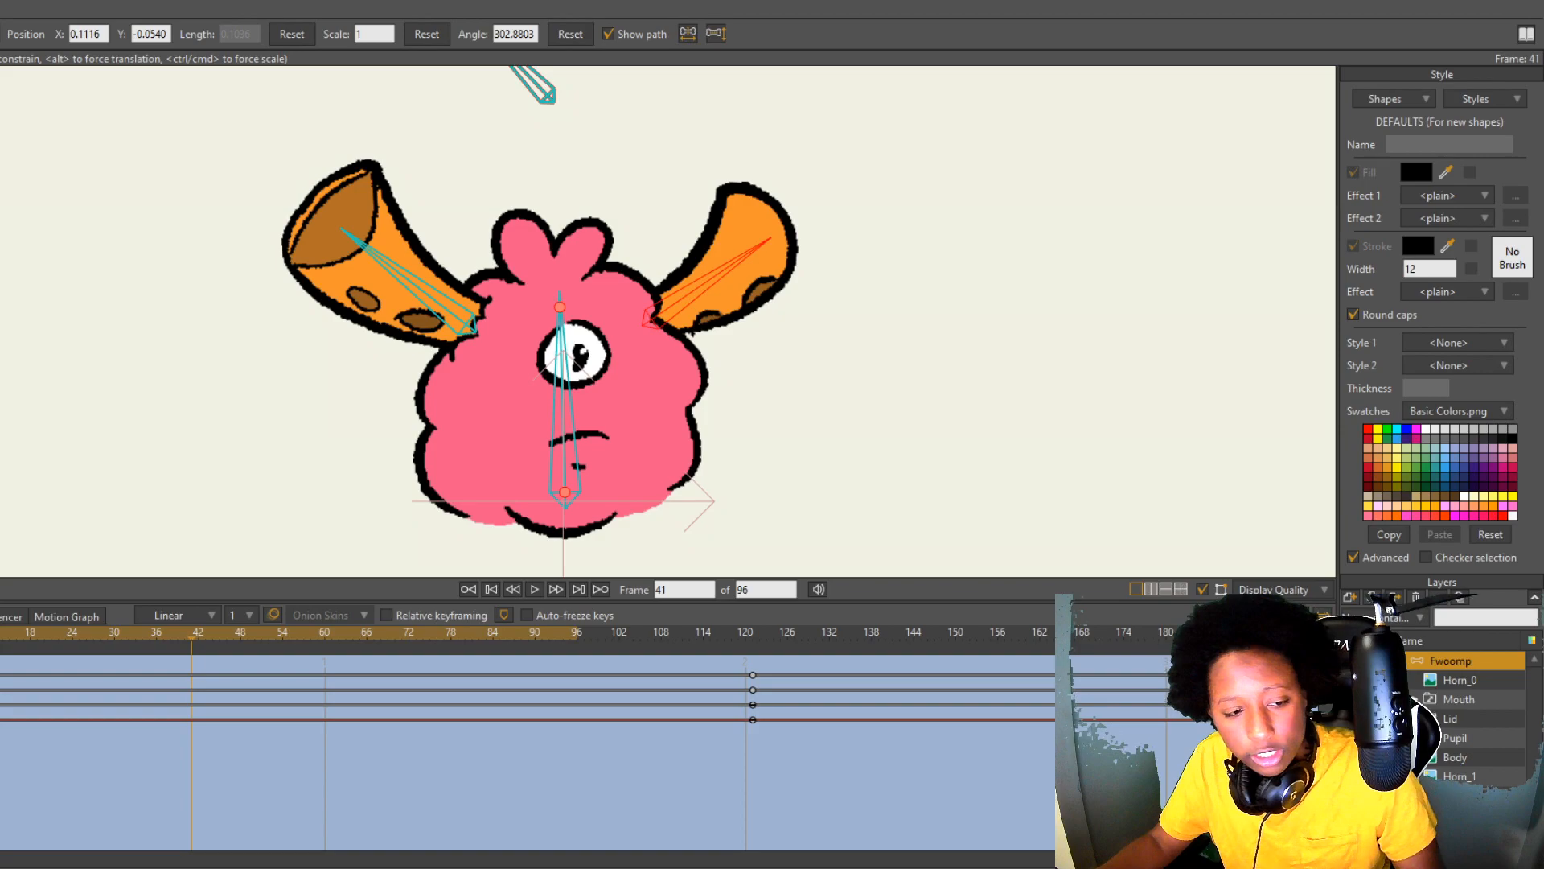
- Scale the body bone to 0.8429 at frame 121 to squash it
left_click(468, 589)
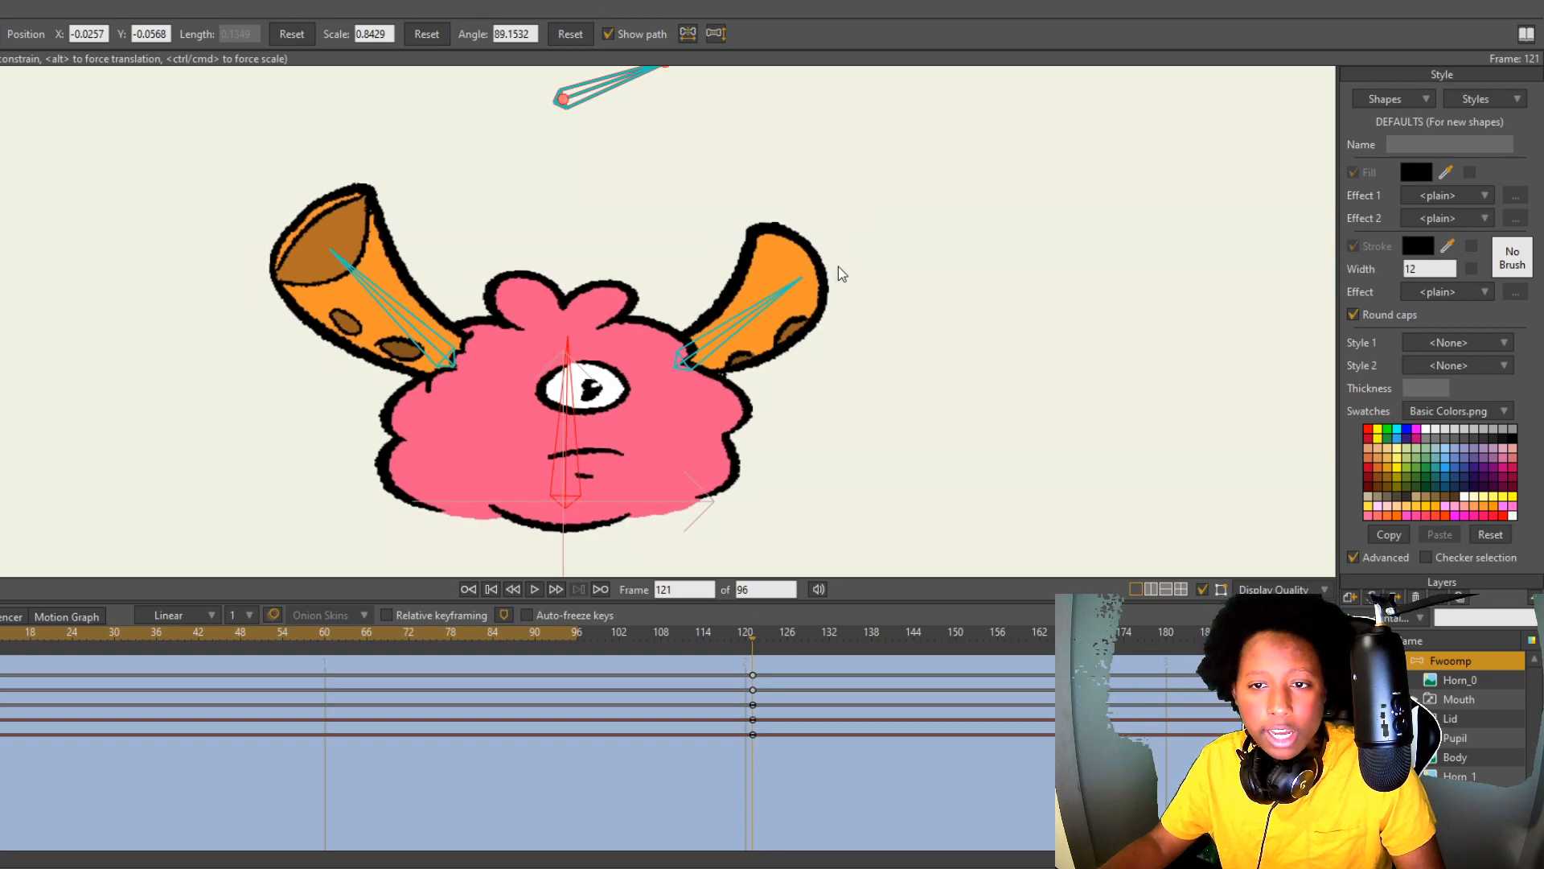
left_click(490, 589)
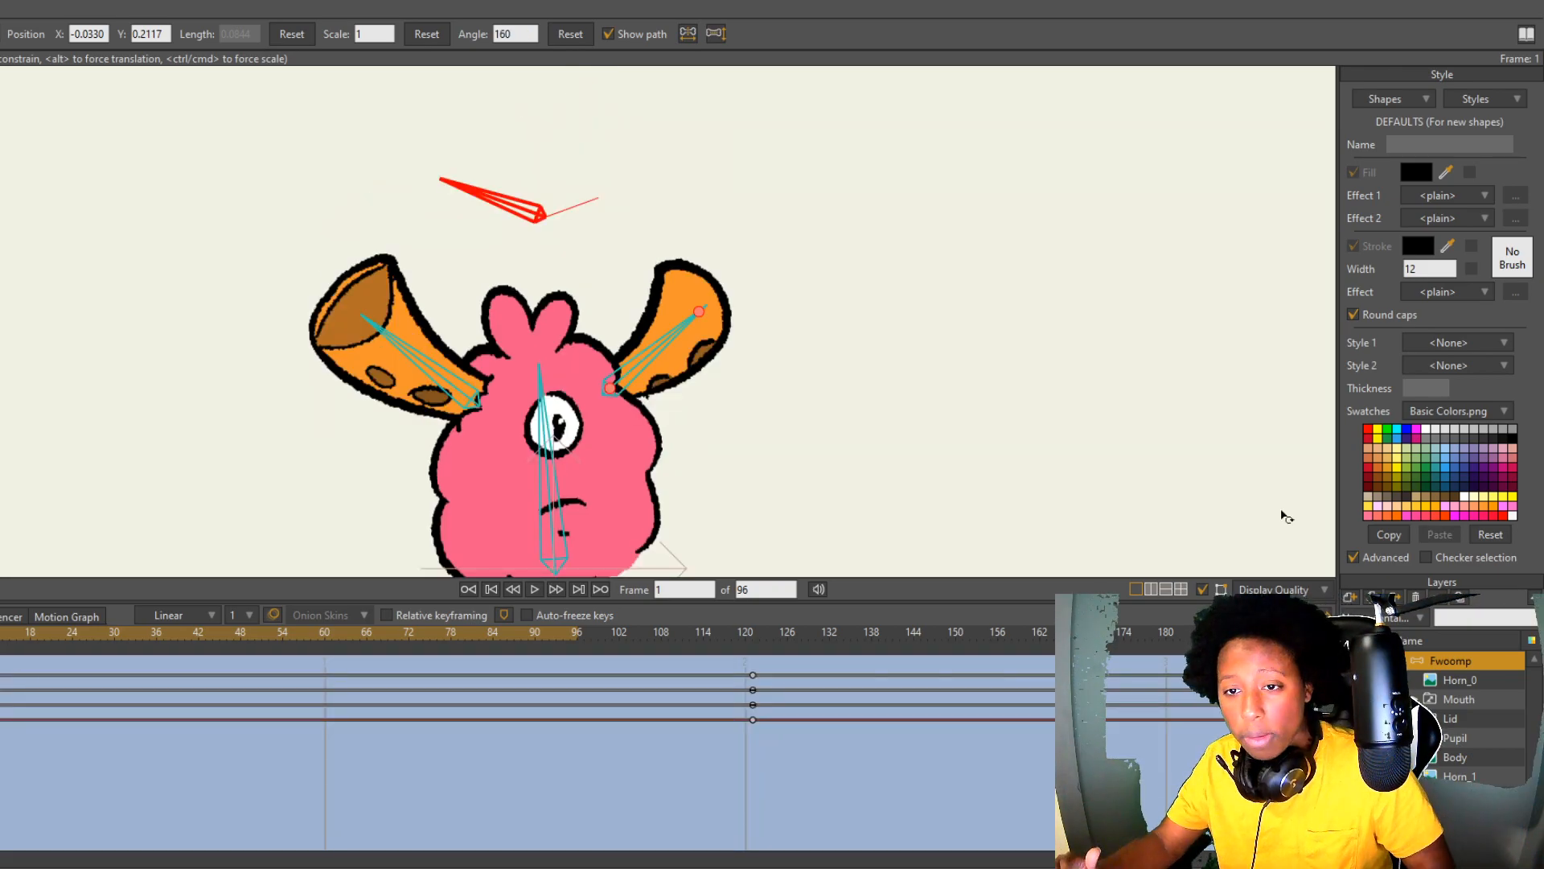
- Add switch keys on the Lid and Mouth layers so the eye squints around frame 79
left_click(1460, 698)
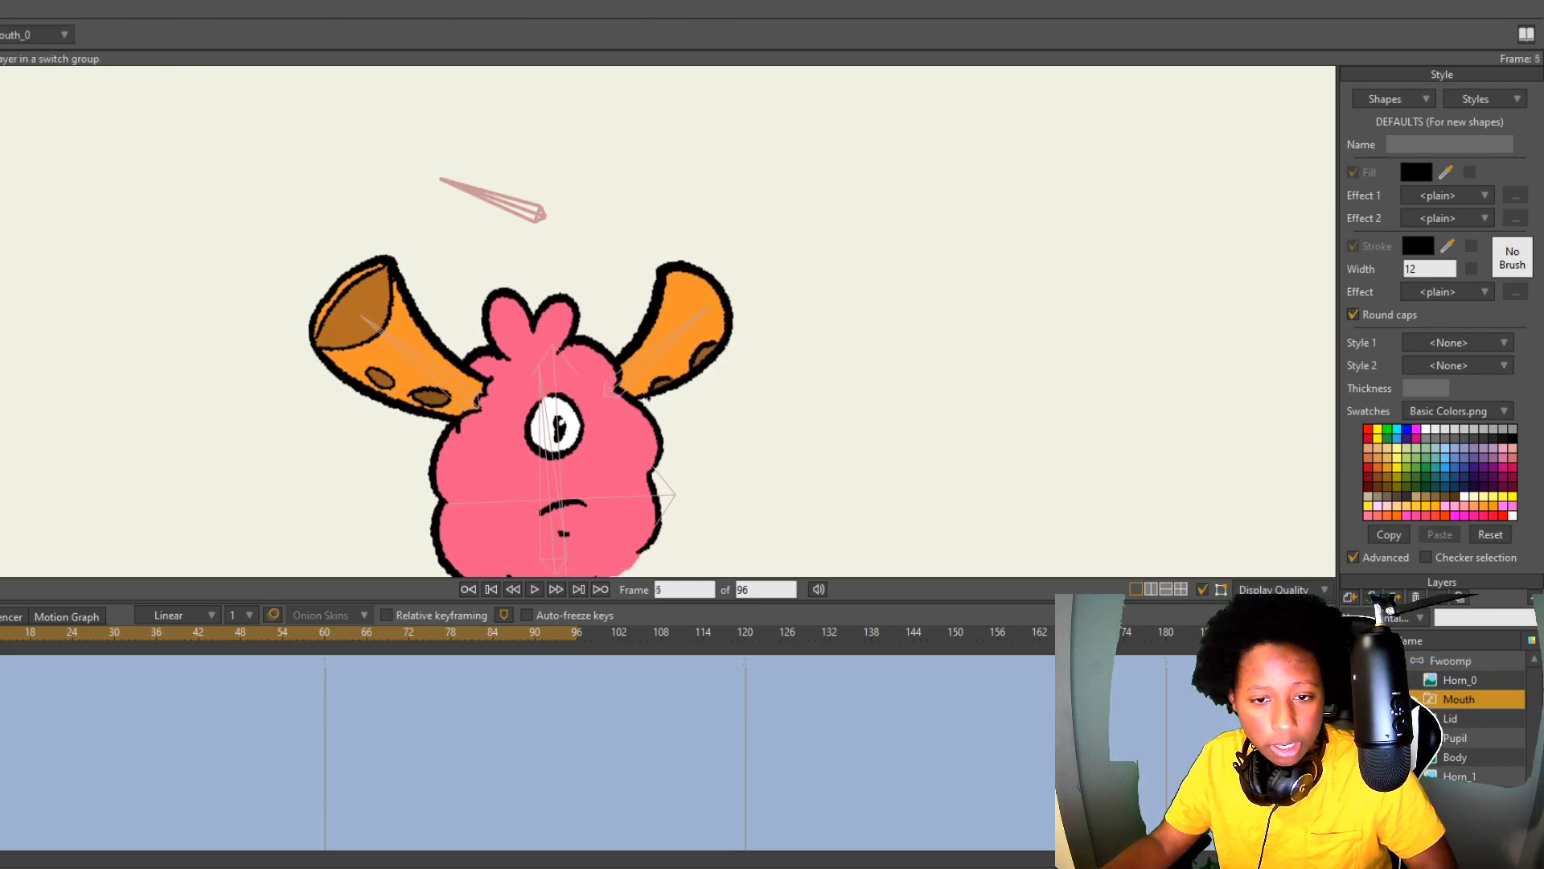
left_click(1456, 718)
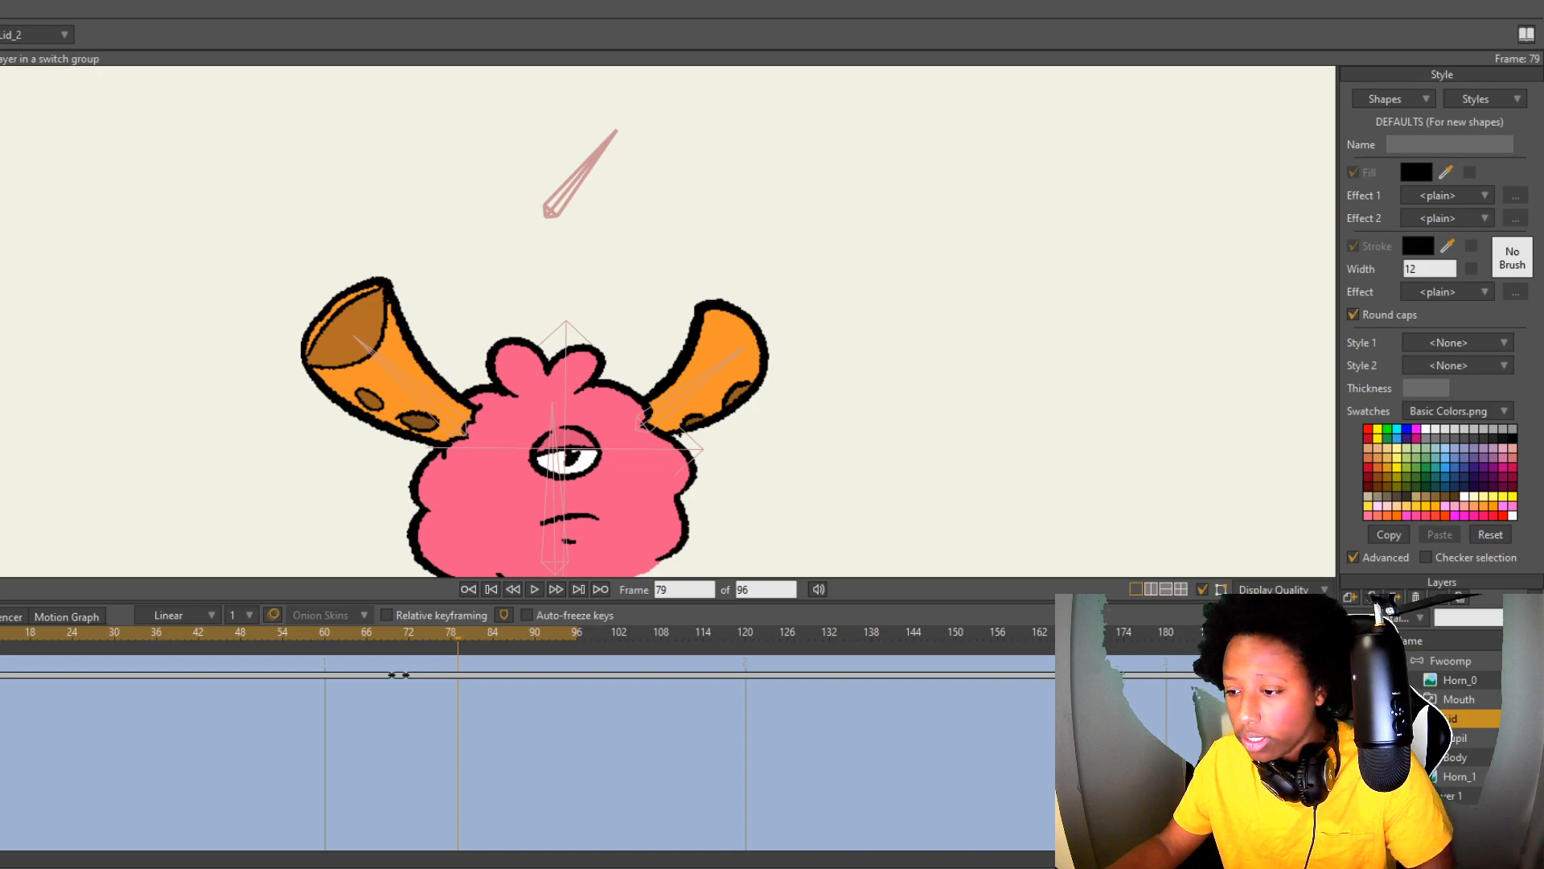
left_click(1461, 698)
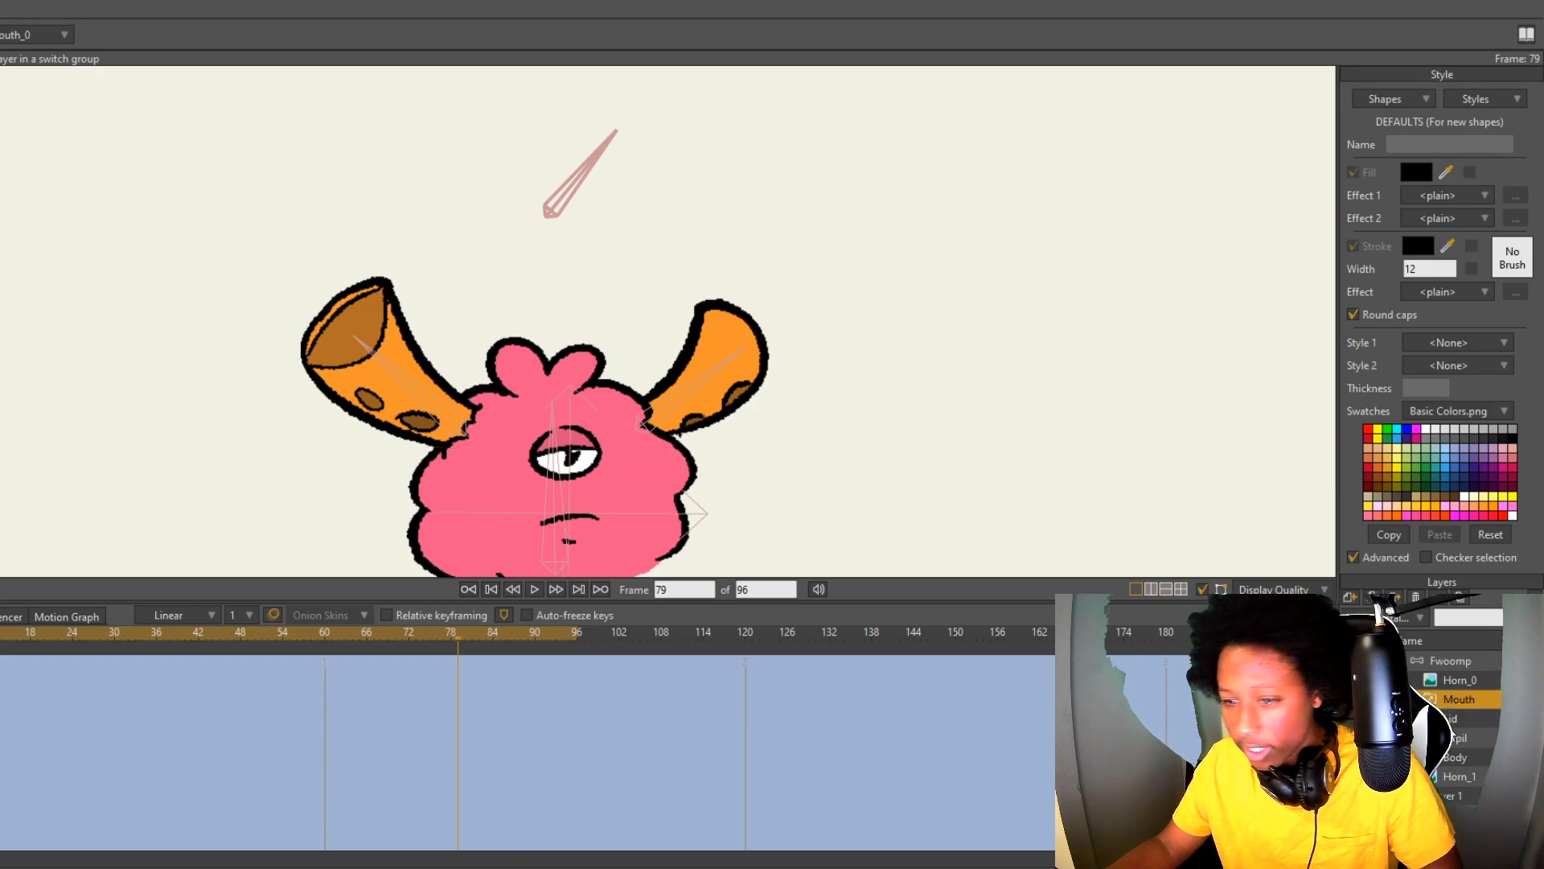
left_click(324, 631)
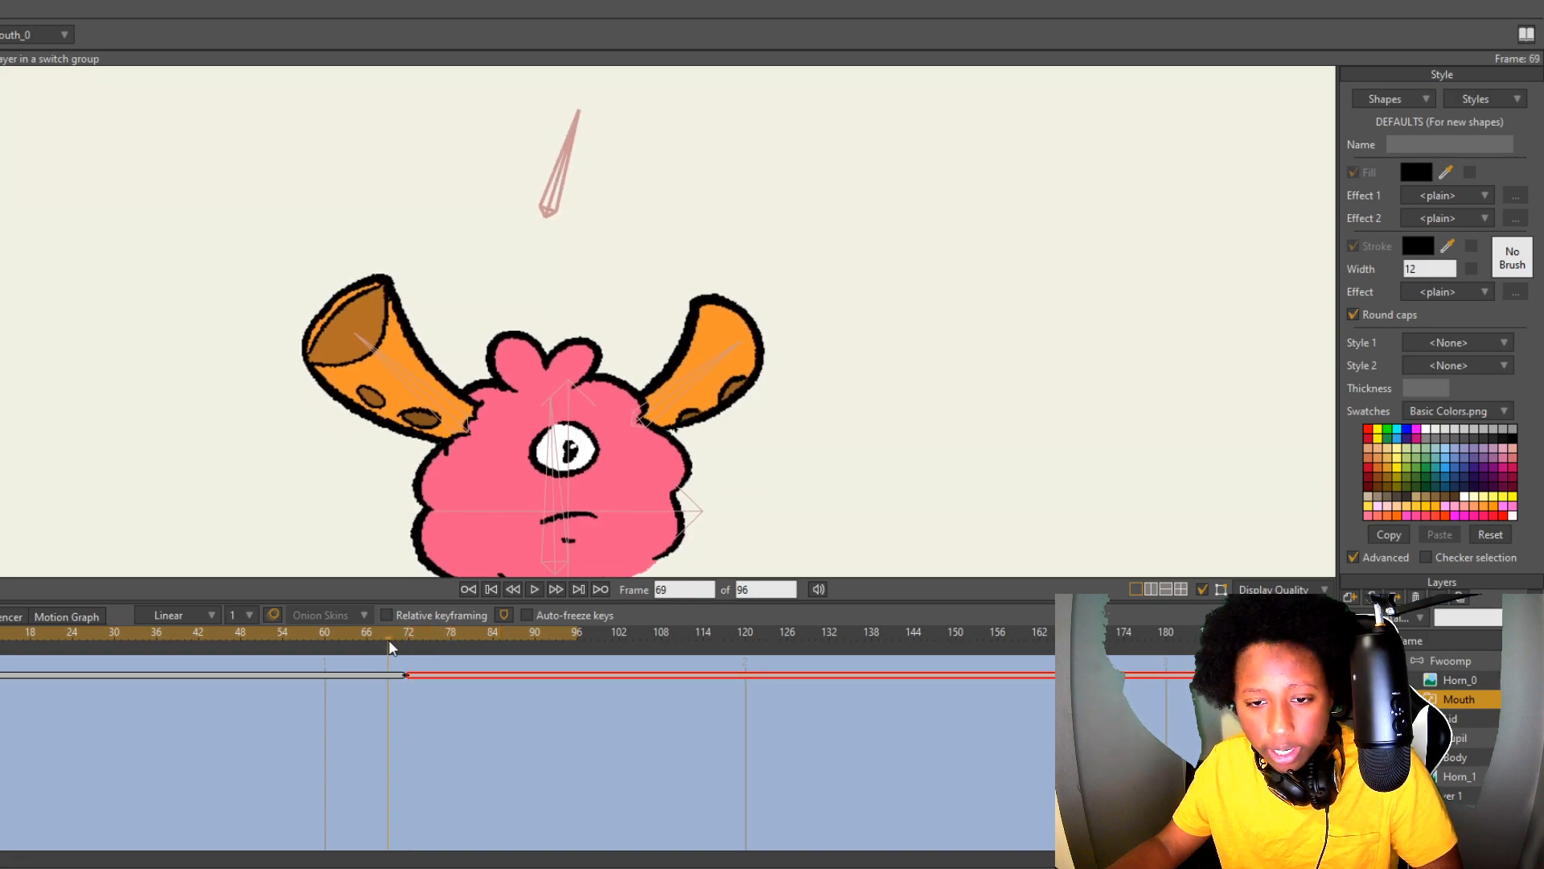
left_click(321, 649)
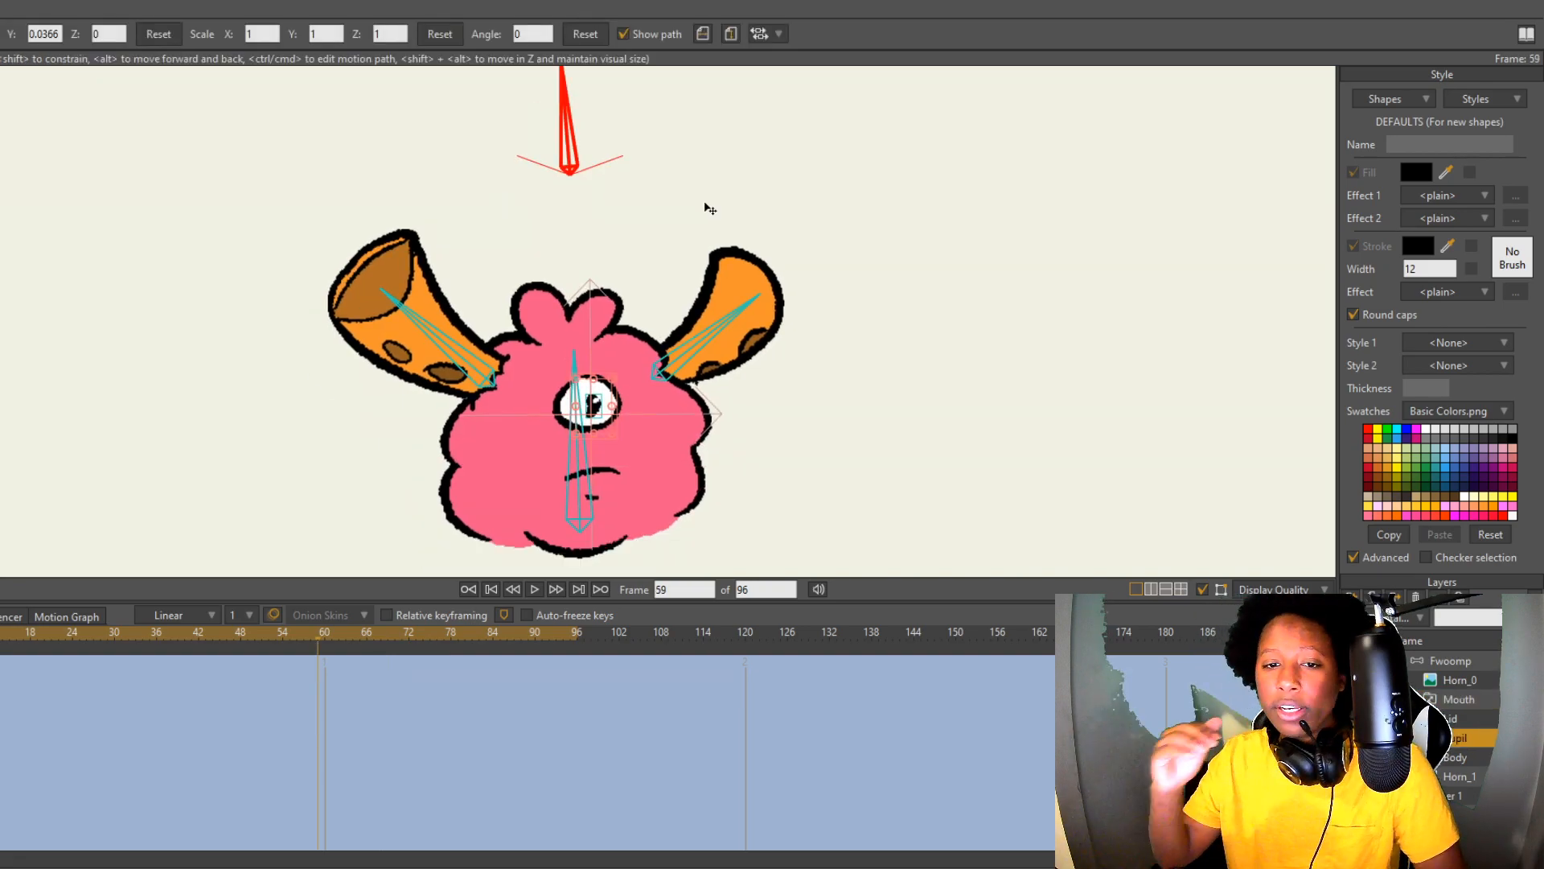
mouse_move(1448, 689)
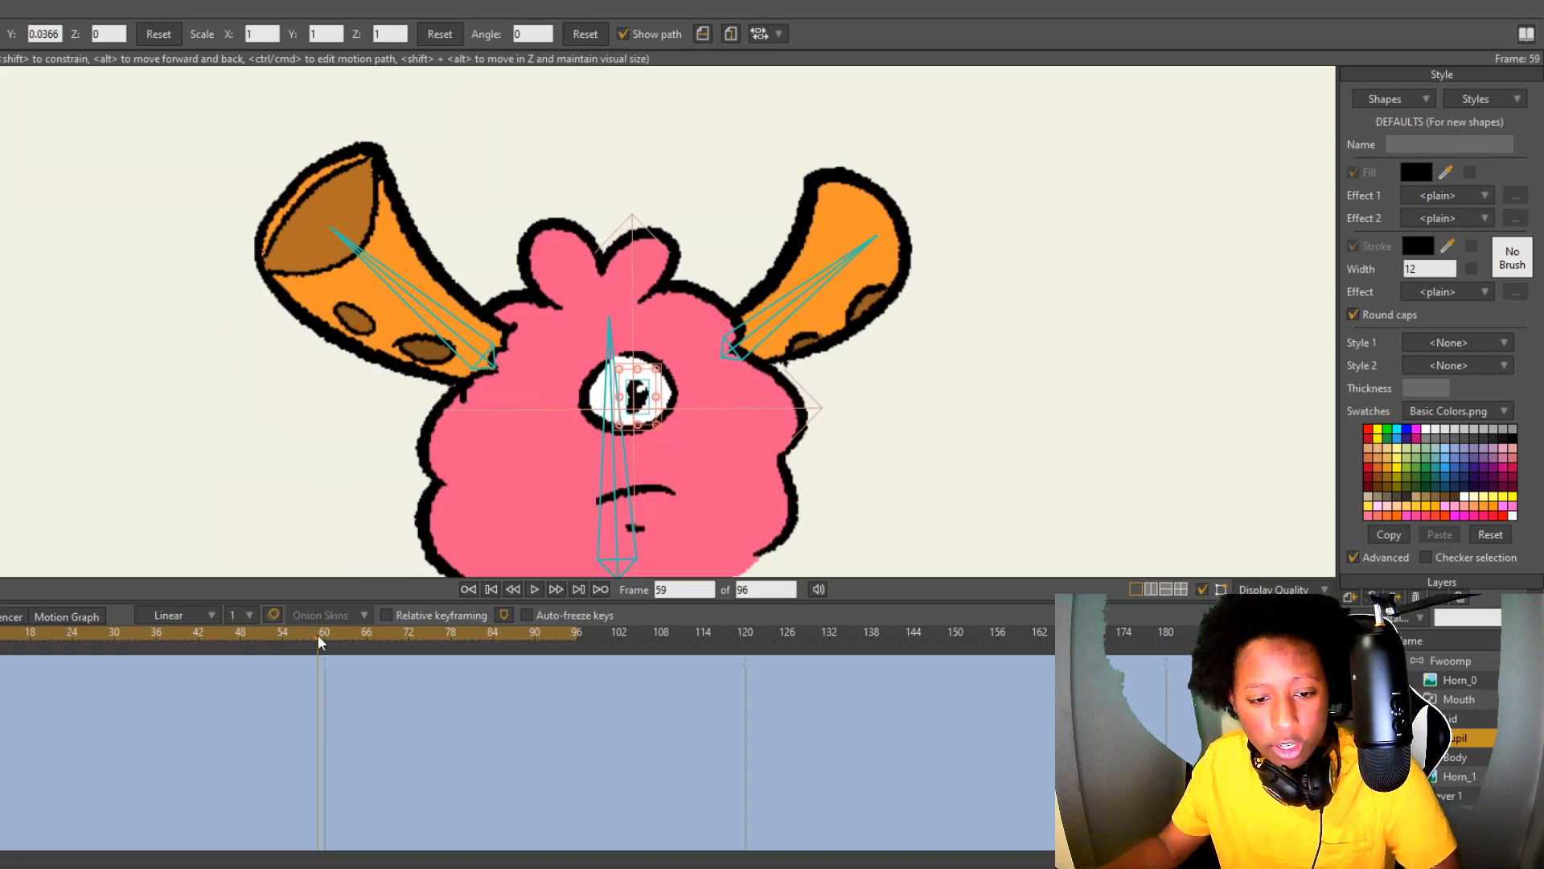
- Shift the pupil points sideways at frame 120 and exit the smart bone action
left_click(469, 589)
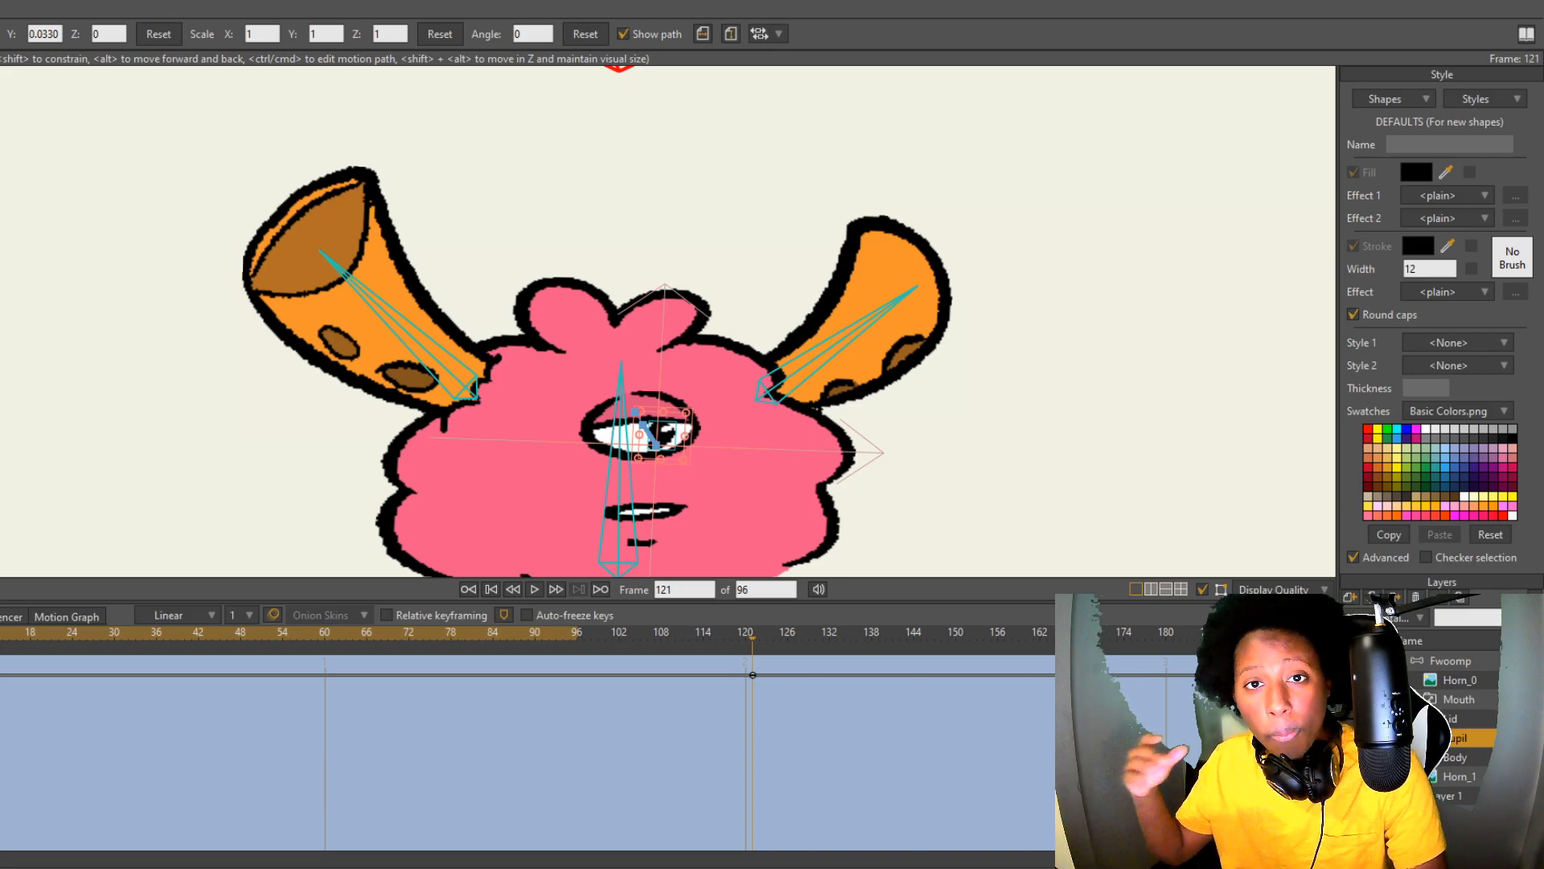
mouse_move(806, 273)
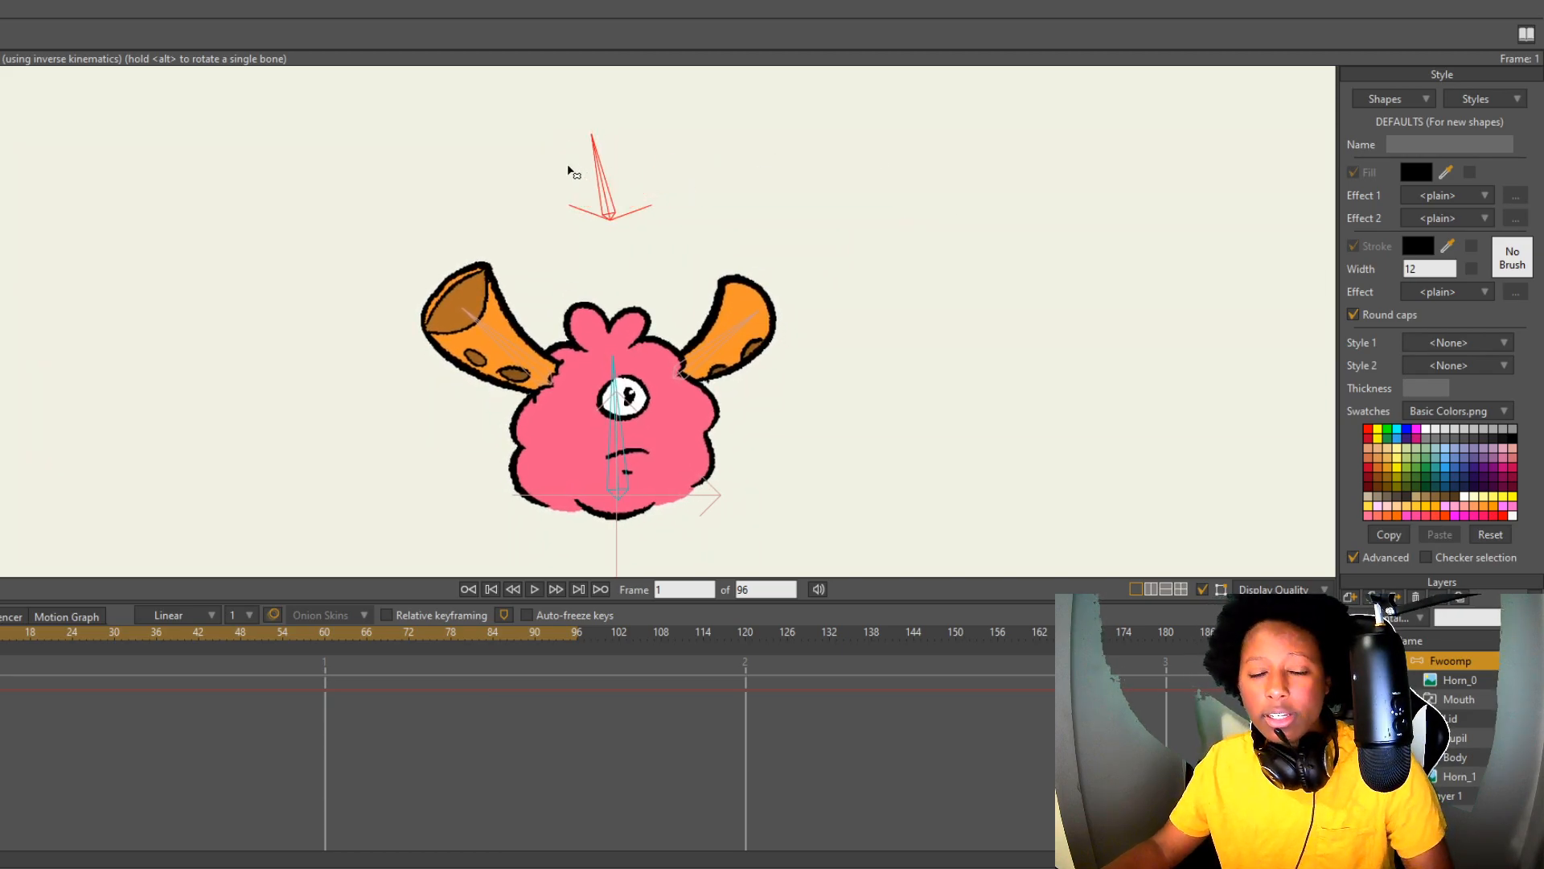
mouse_move(655, 250)
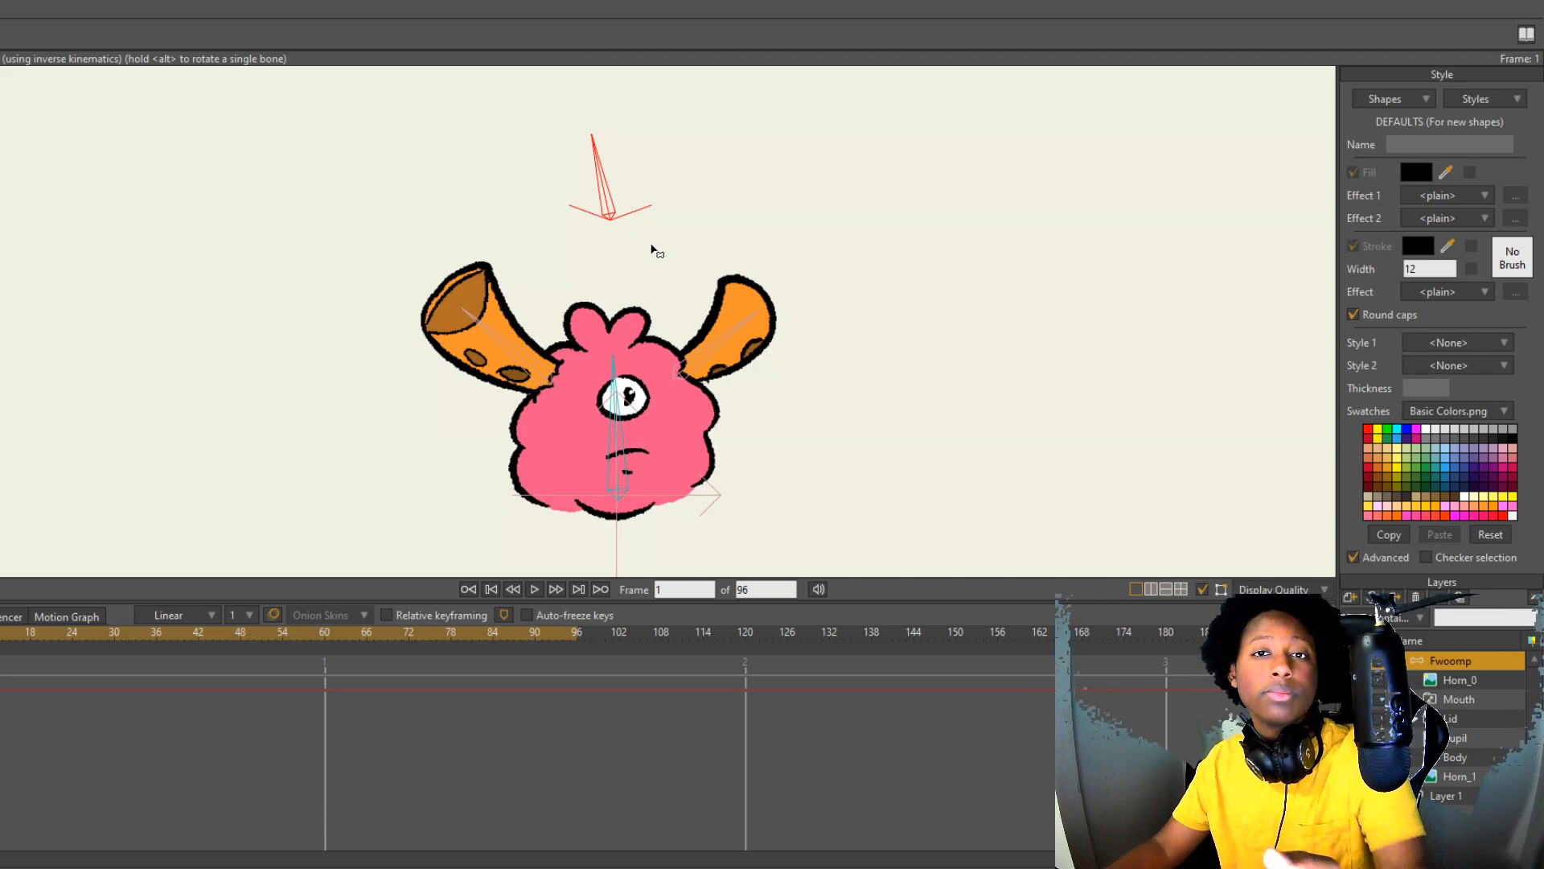
mouse_move(650, 249)
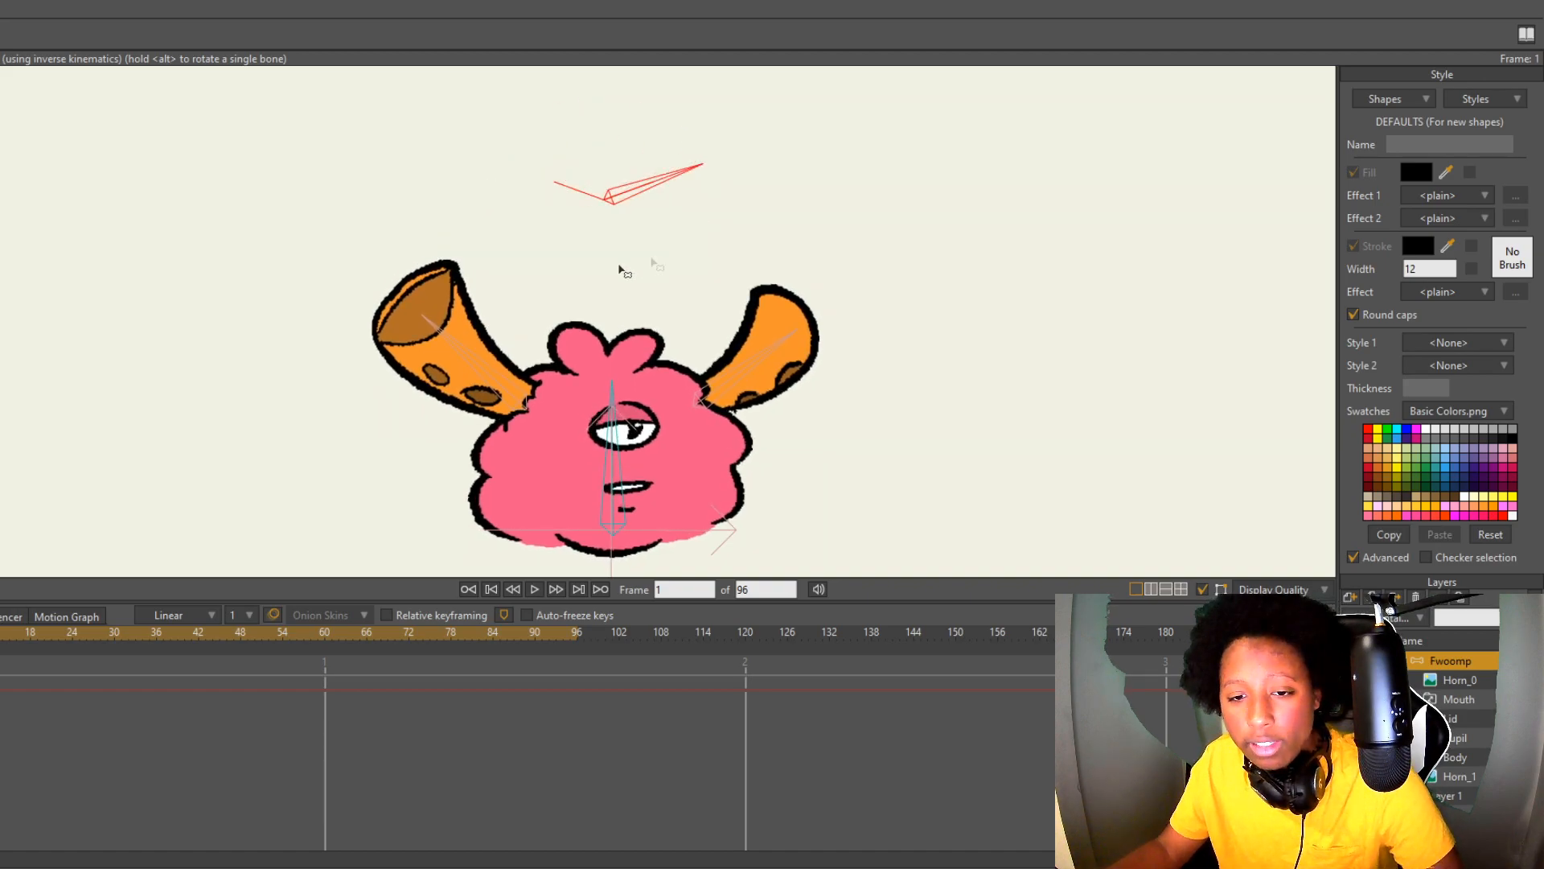
mouse_move(206, 613)
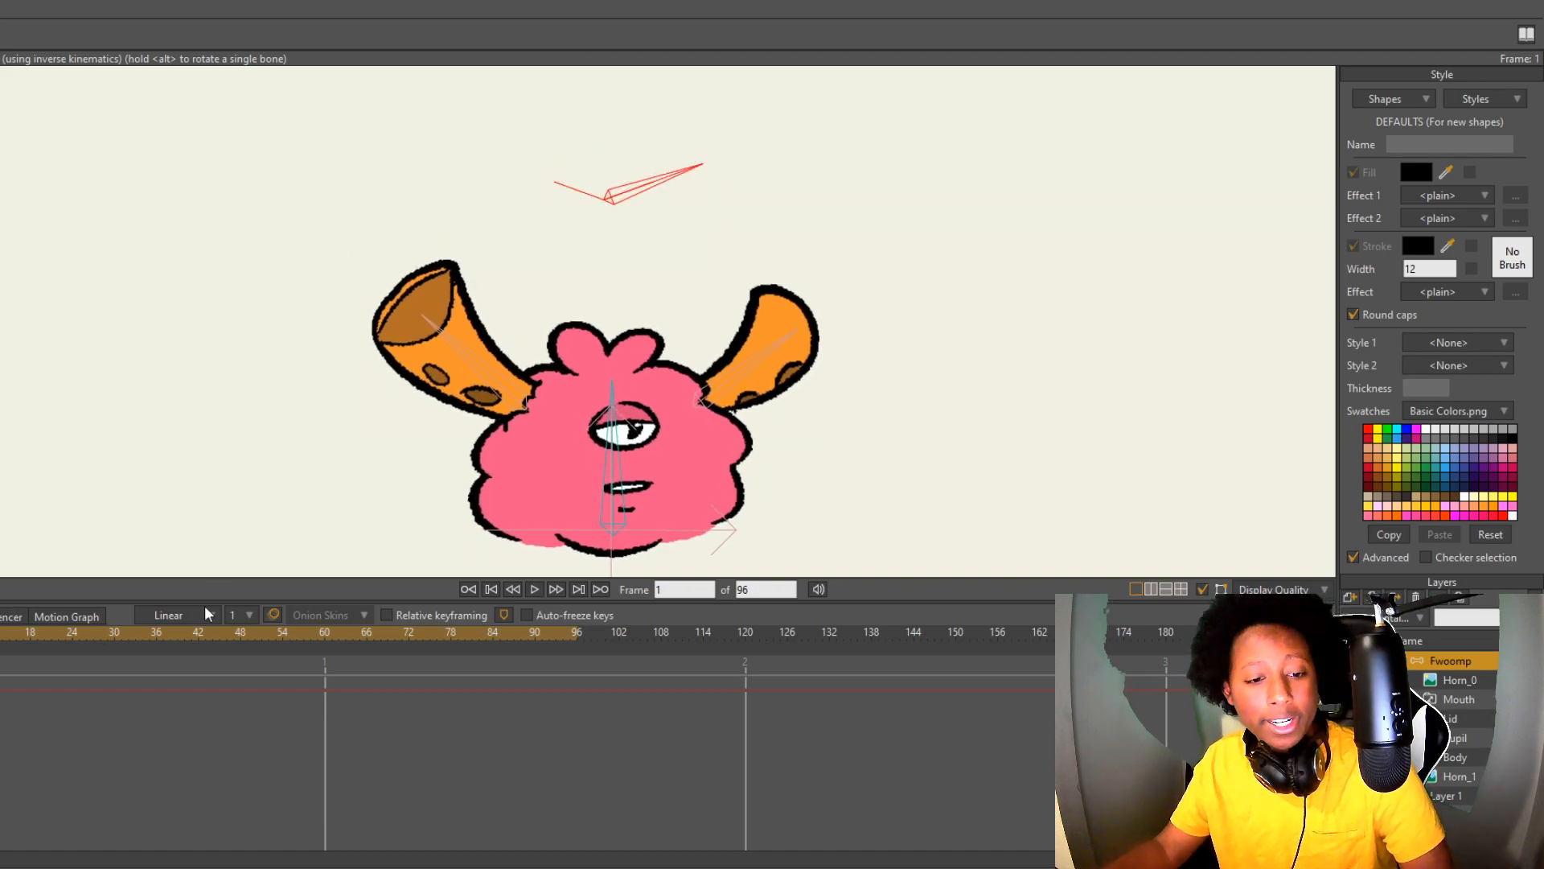
- Set Smooth interpolation and key the dial's rotation at several frames up to frame 100
left_click(167, 614)
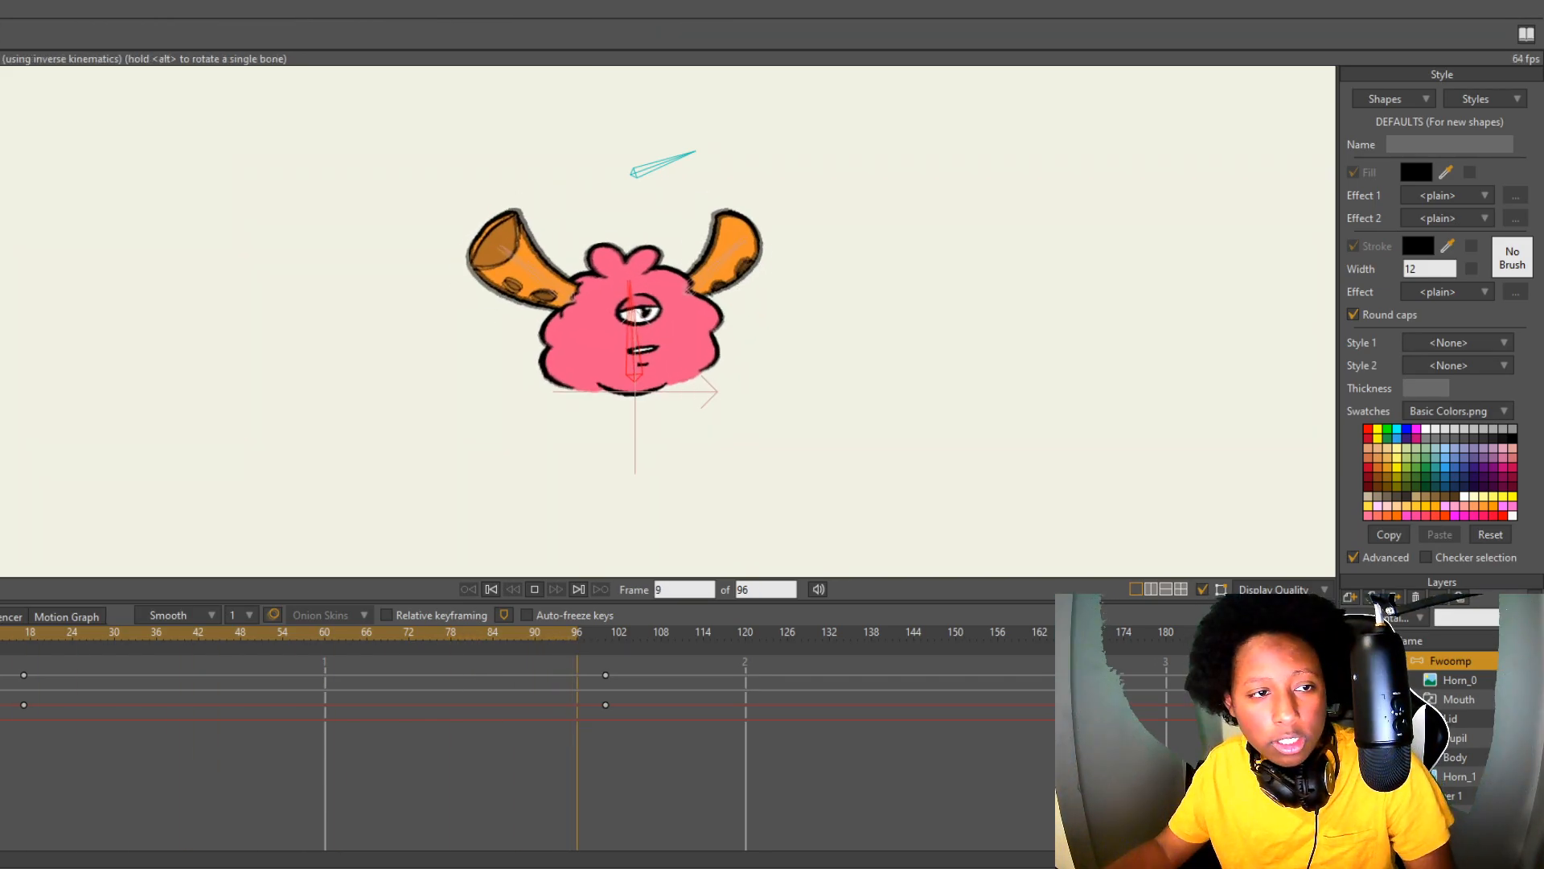
left_click(555, 589)
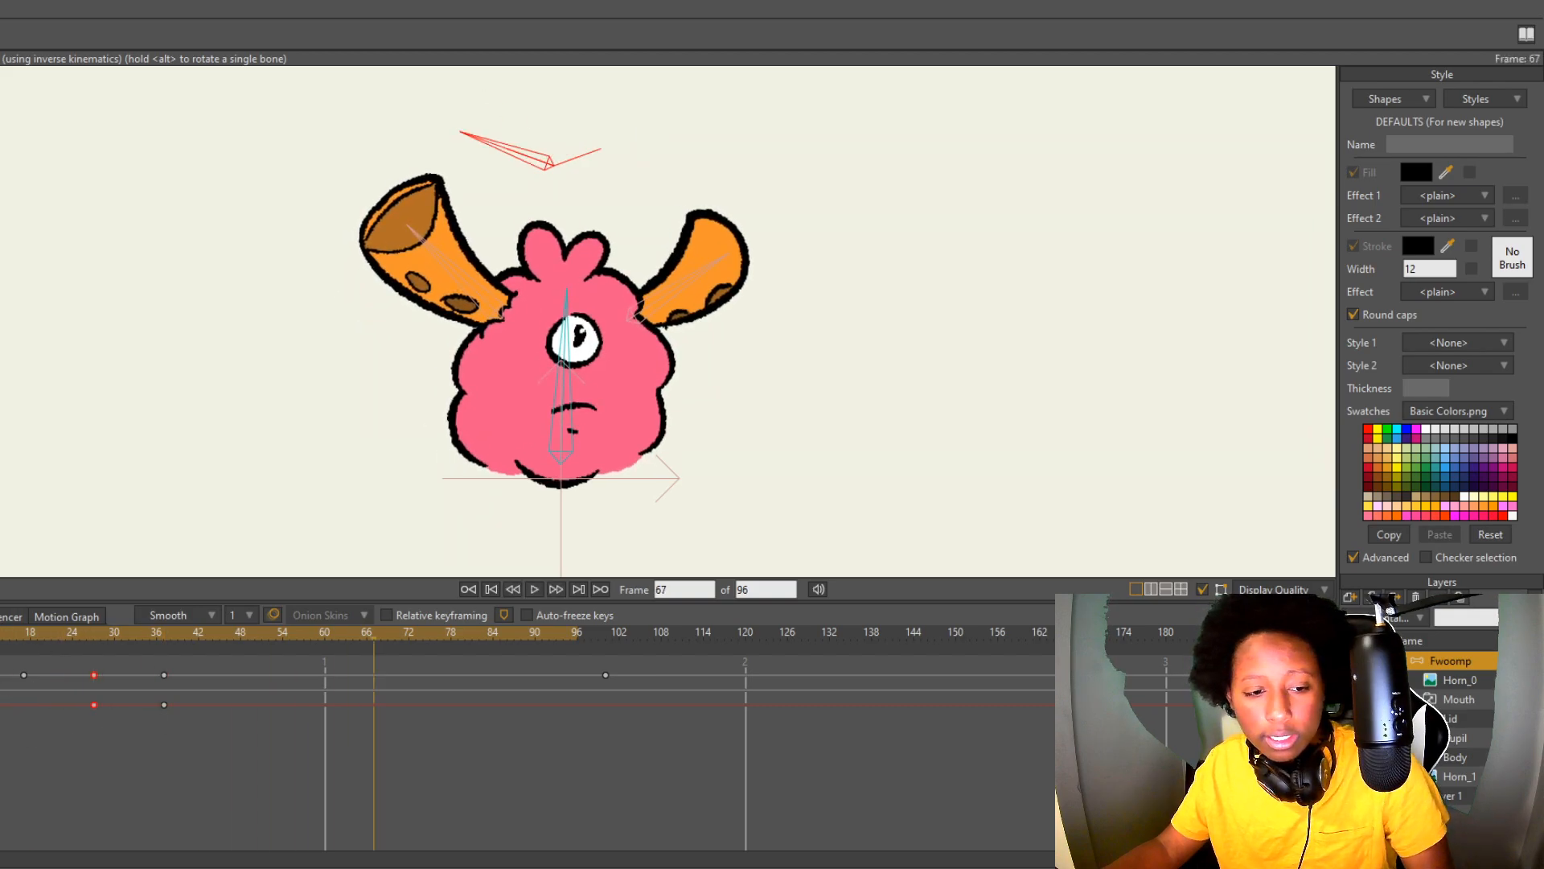
left_click(512, 588)
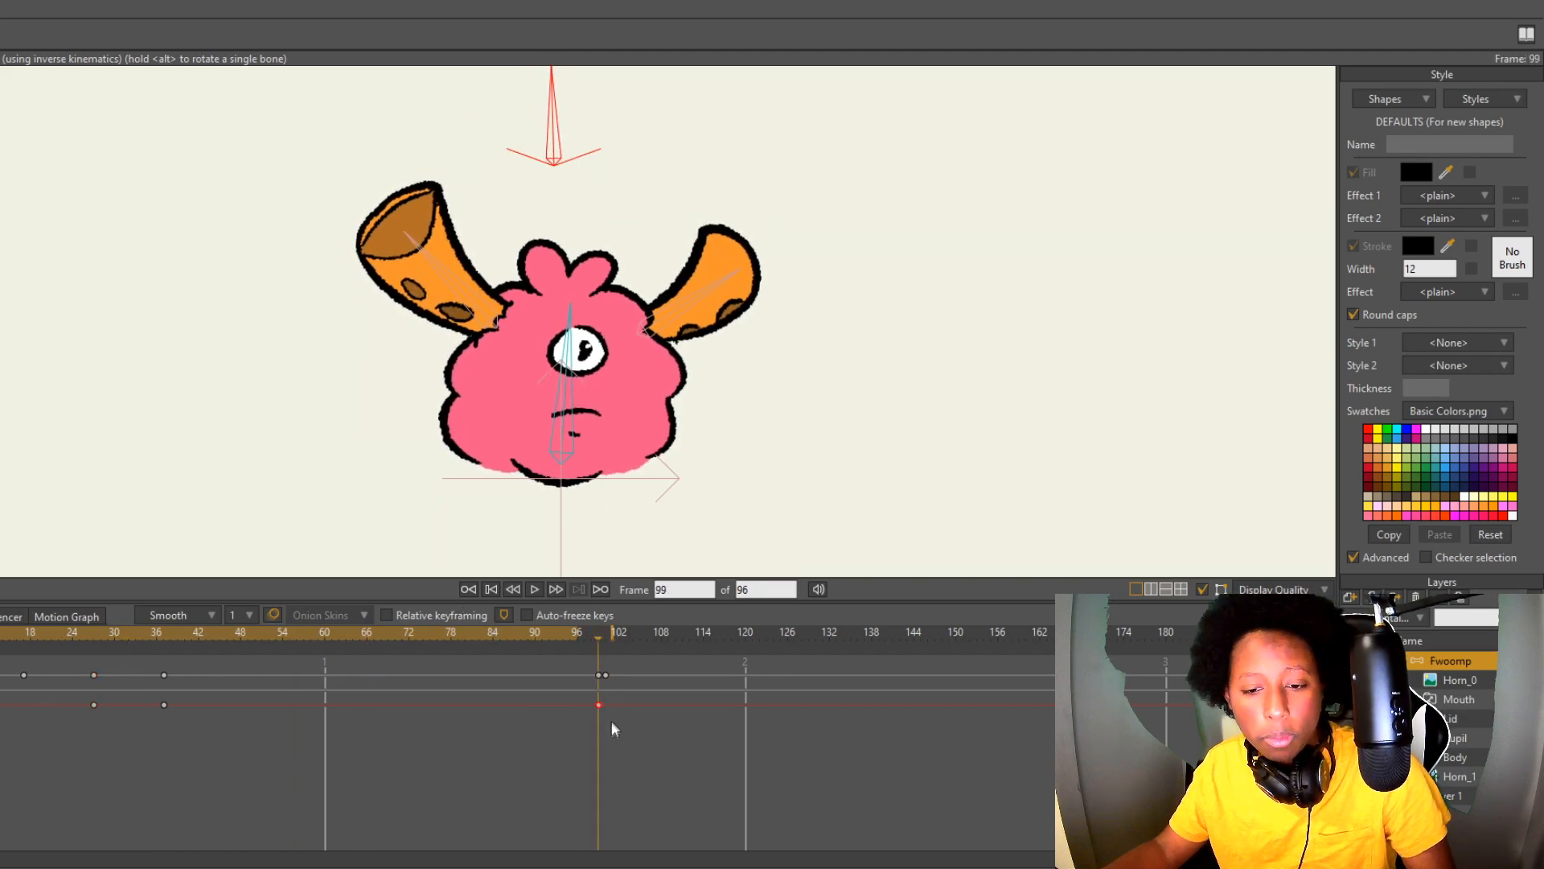
left_click(534, 589)
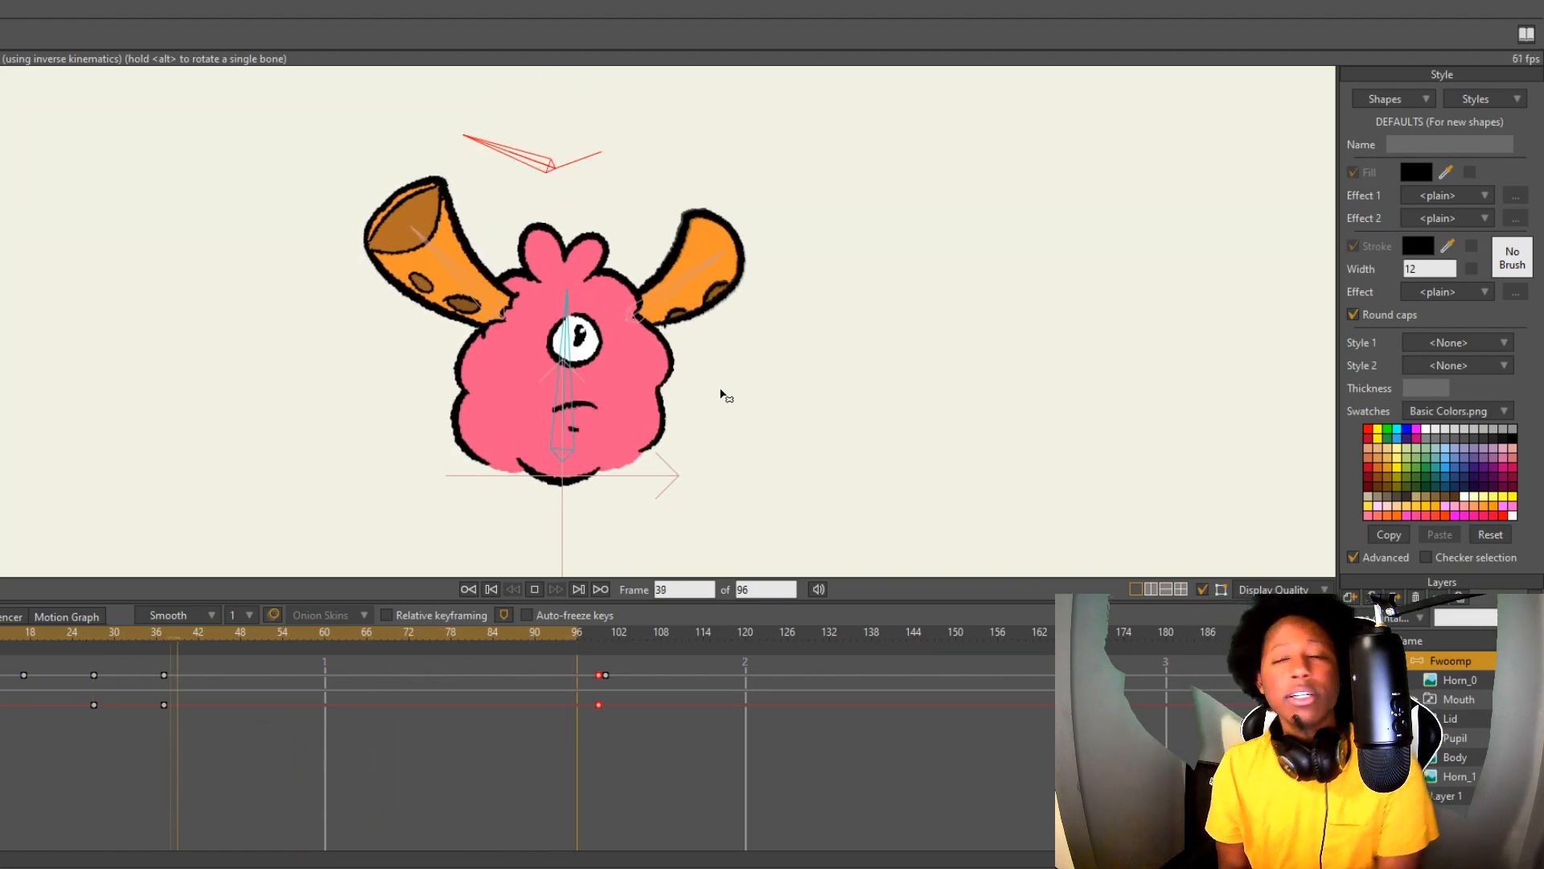
left_click(556, 589)
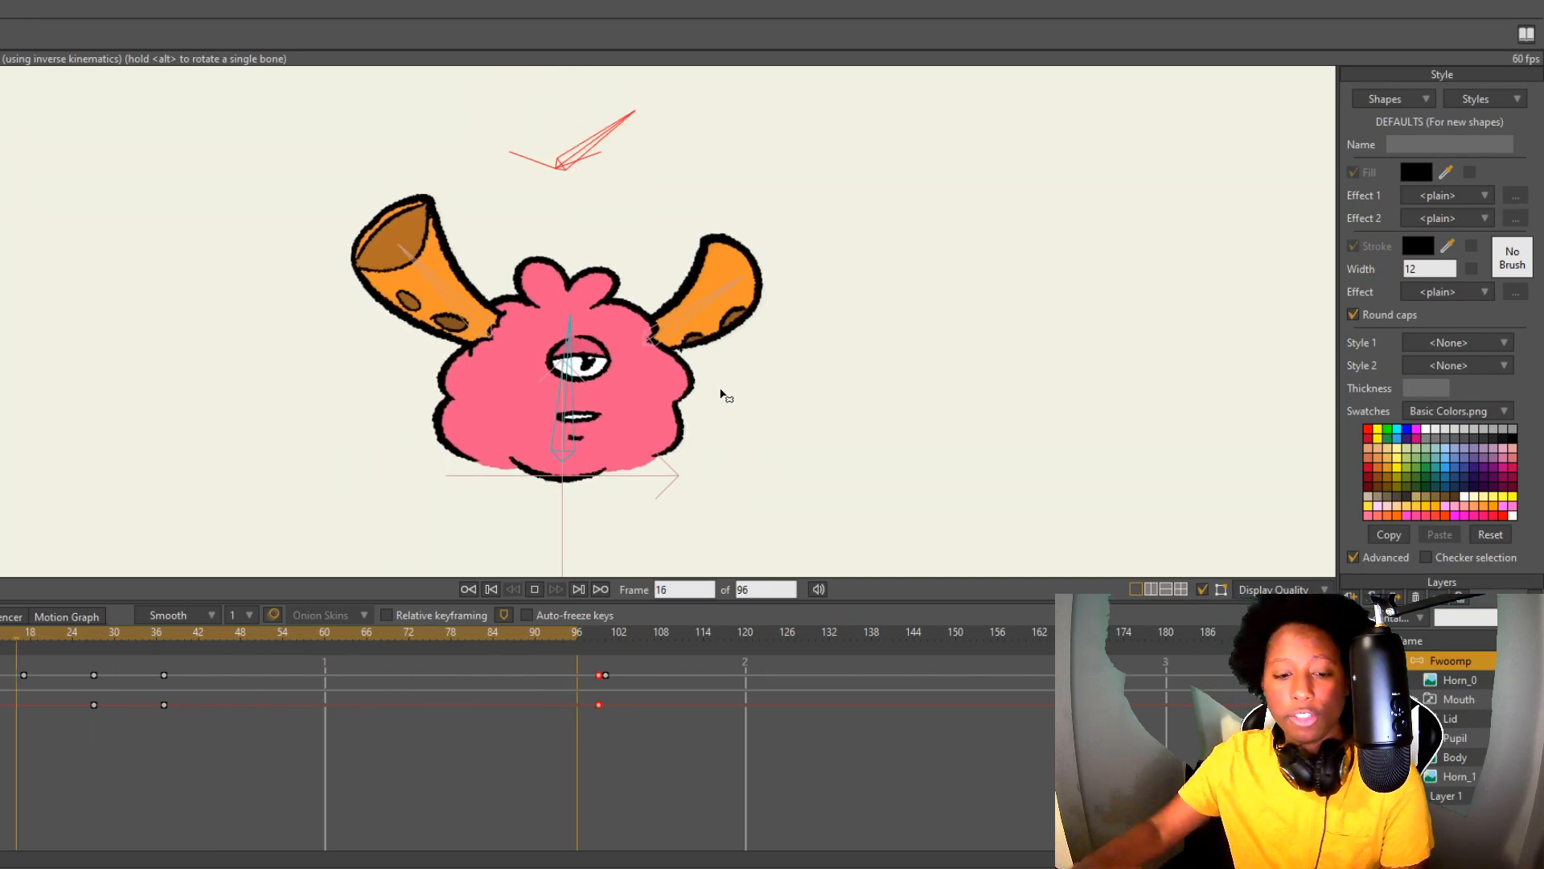
left_click(556, 589)
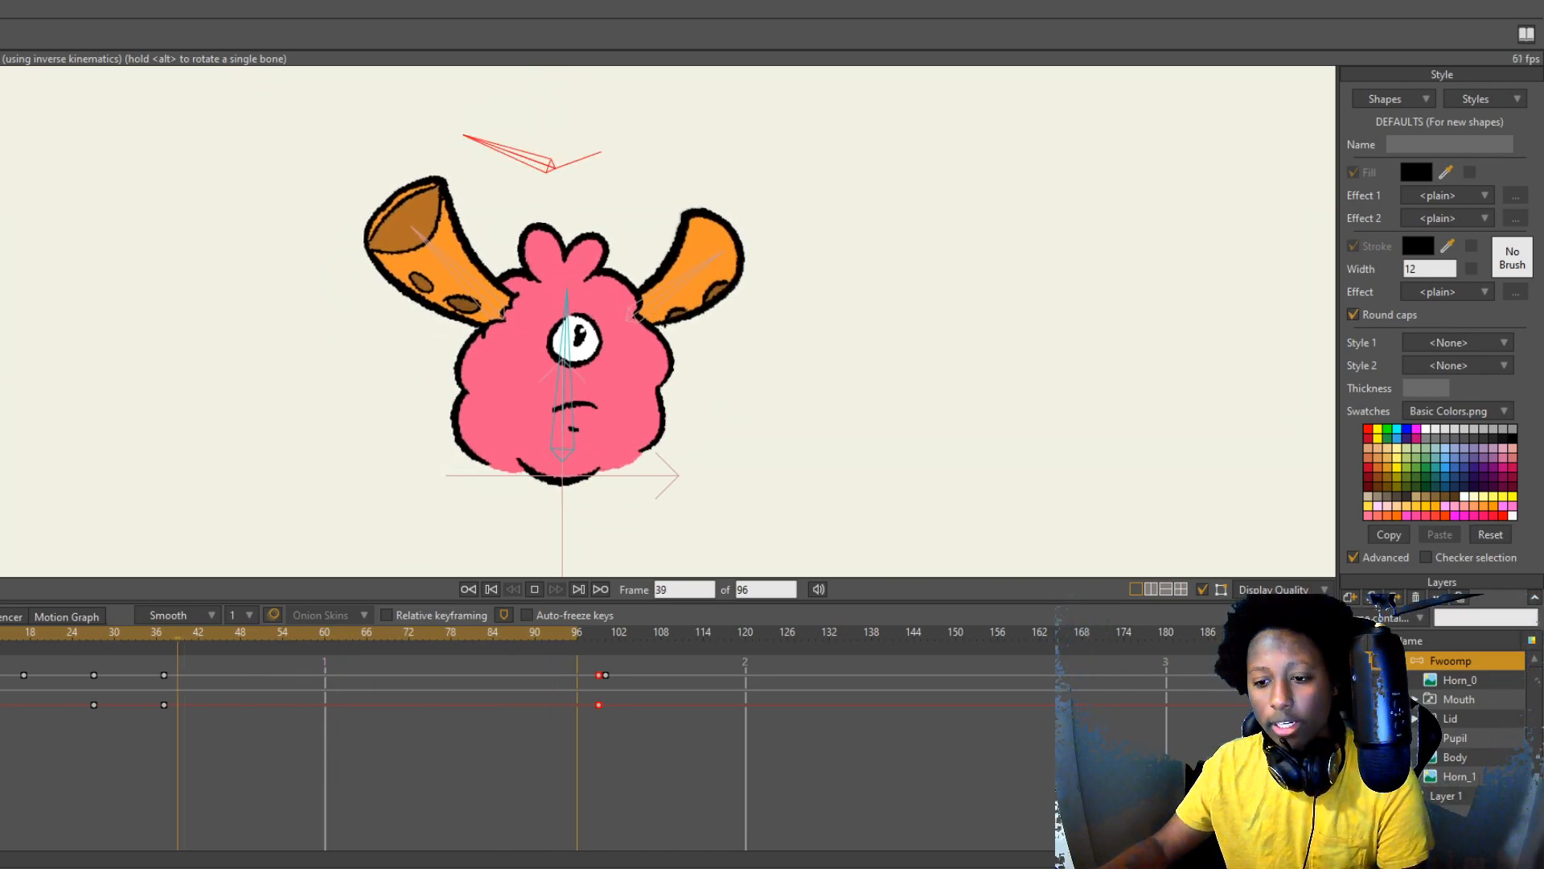